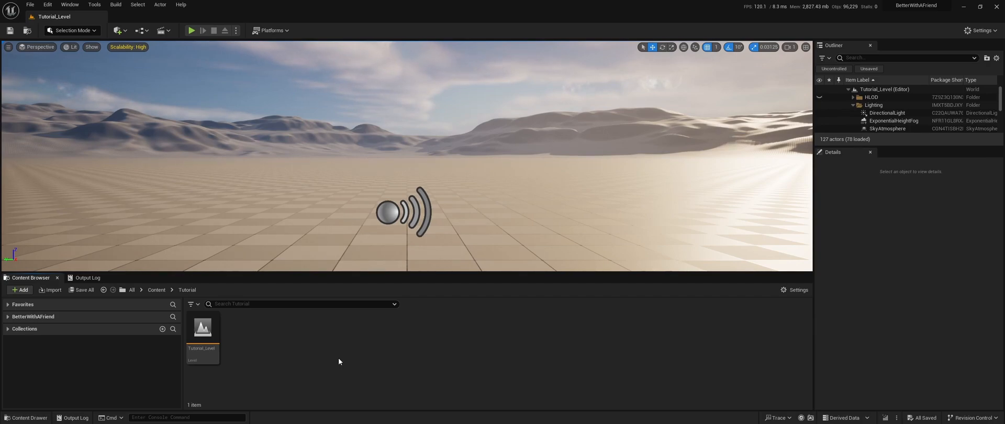
mouse_move(325, 344)
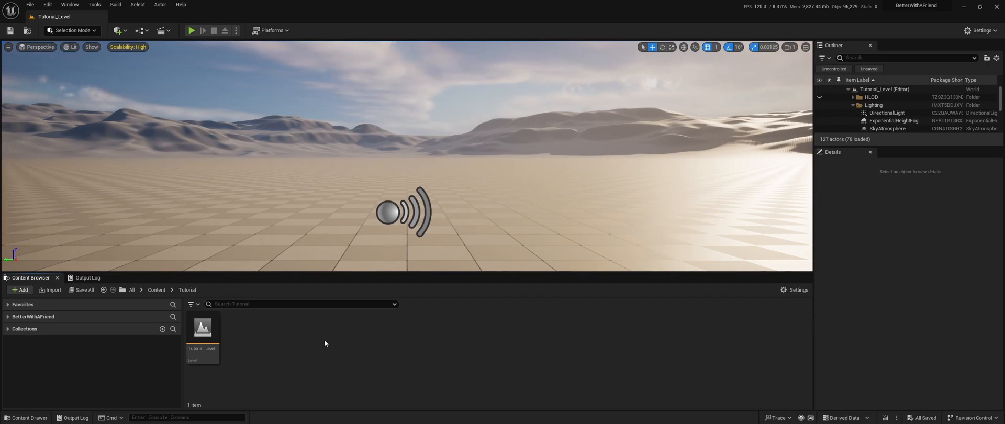
Step: Add a new Widget Blueprint asset from the Content Browser's User Interface menu
click(19, 290)
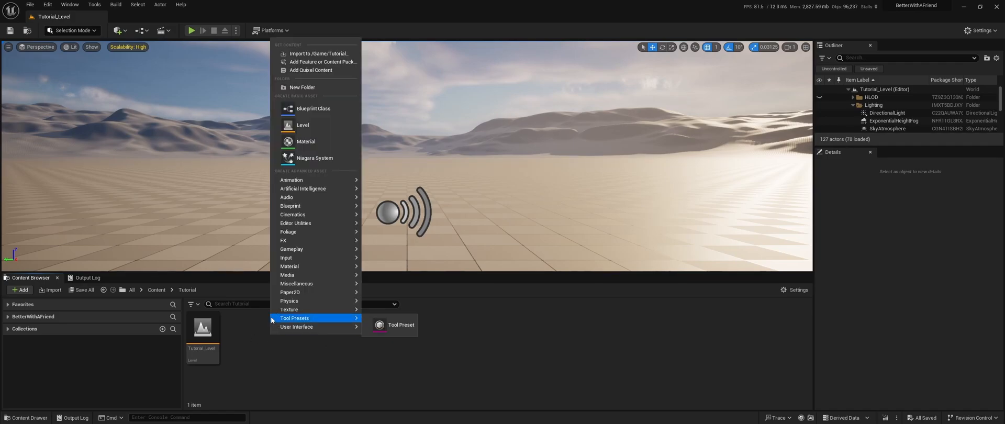
mouse_move(290, 292)
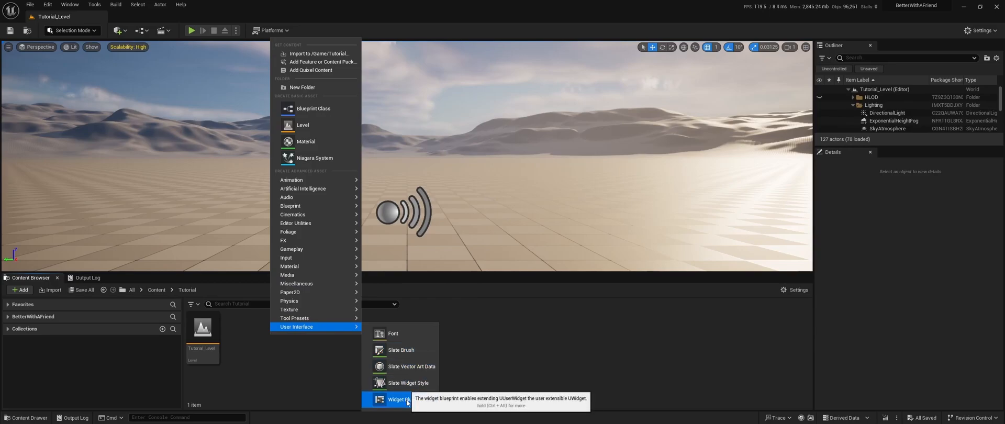
click(400, 400)
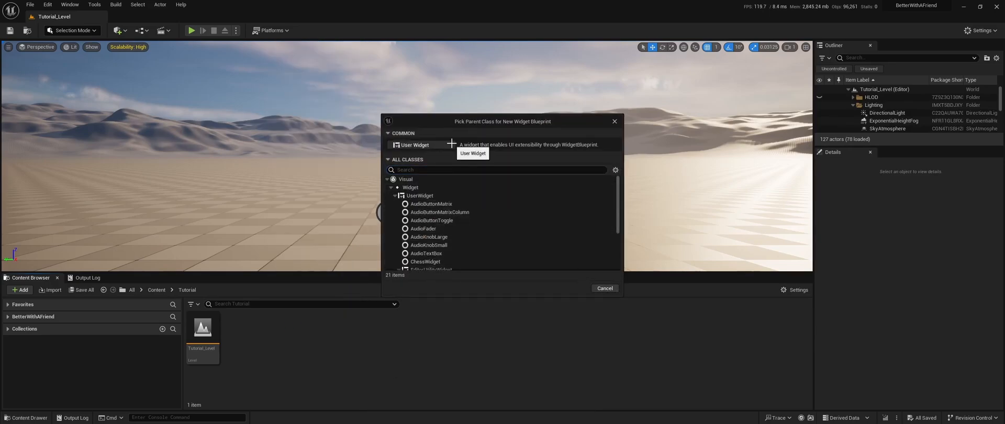
Step: Base the widget on User Widget and add a Canvas Panel with two Buttons
click(415, 145)
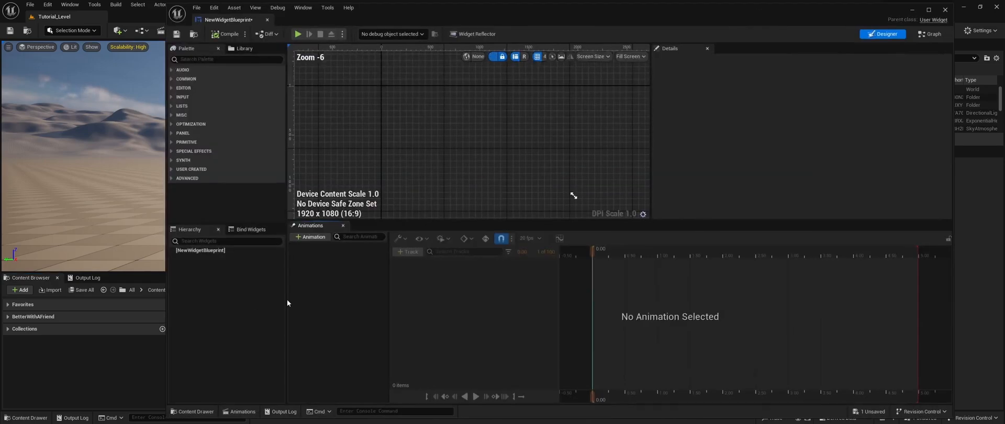
text(canva)
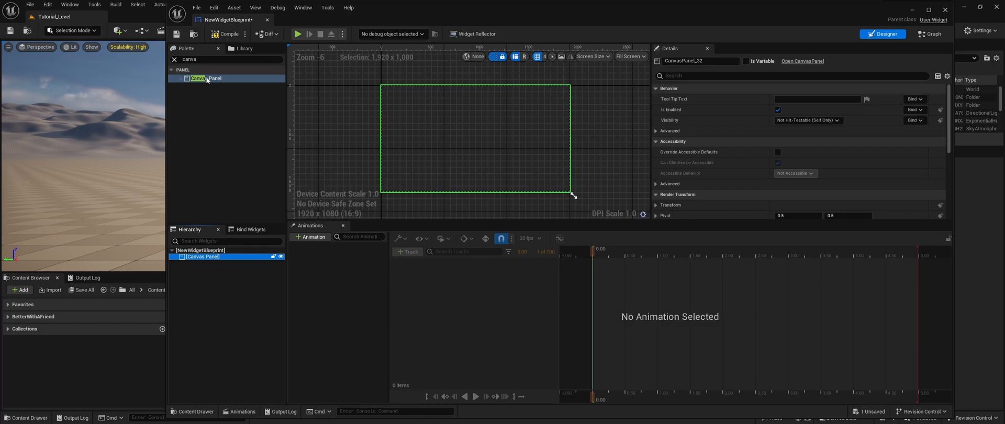
text(buttons)
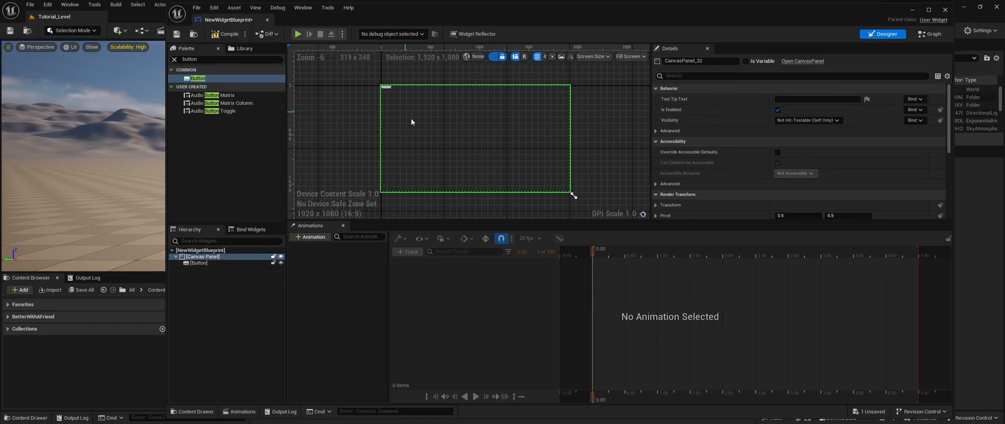
click(198, 263)
text(Games)
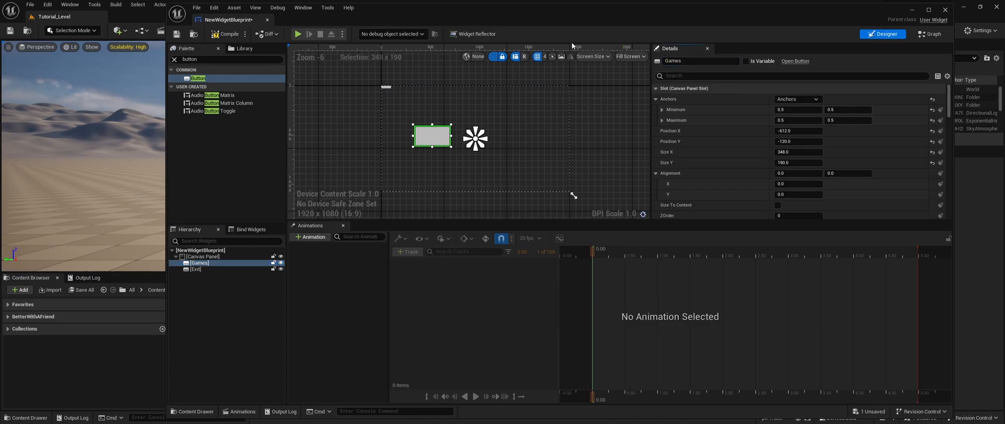
Step: Enlarge the Exit button and line it up beside the Games button
click(797, 100)
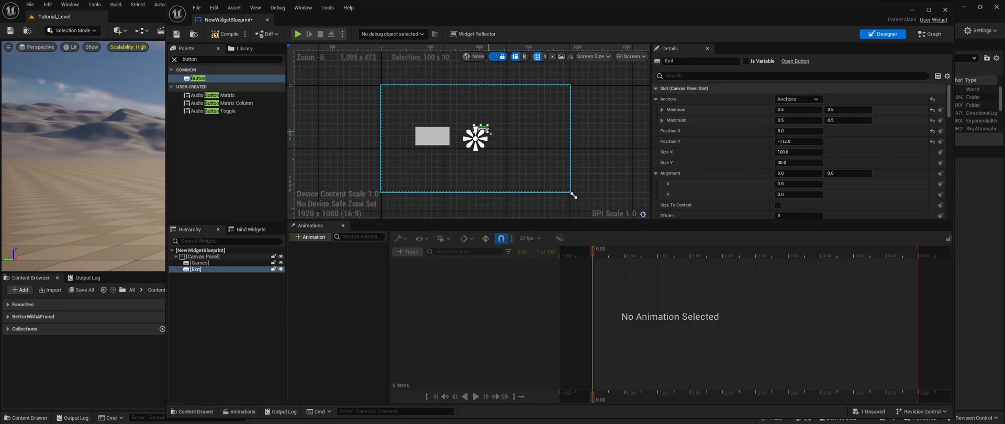
drag(477, 138, 505, 135)
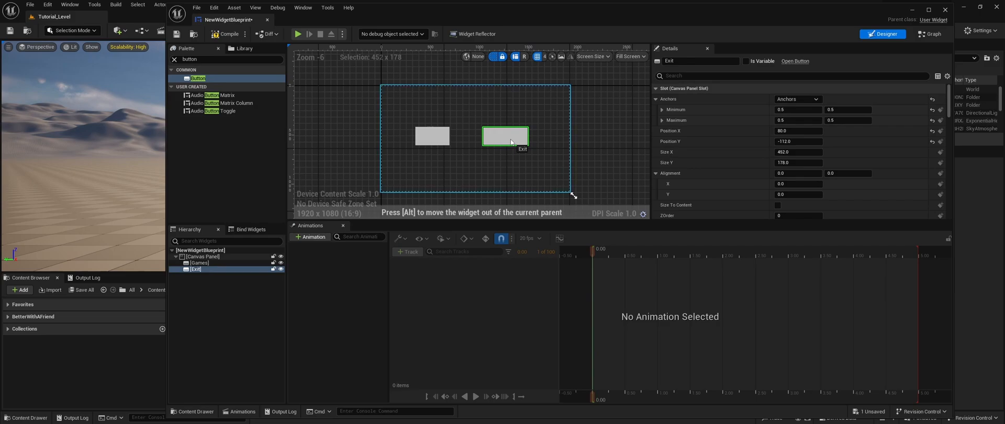
drag(505, 136, 508, 135)
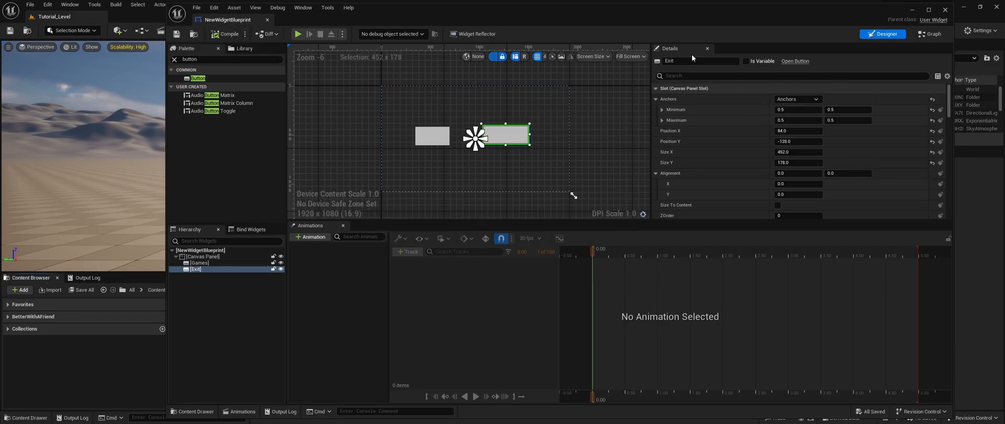
Step: Give the Games button Games_Black as its normal image texture
click(200, 263)
text(game)
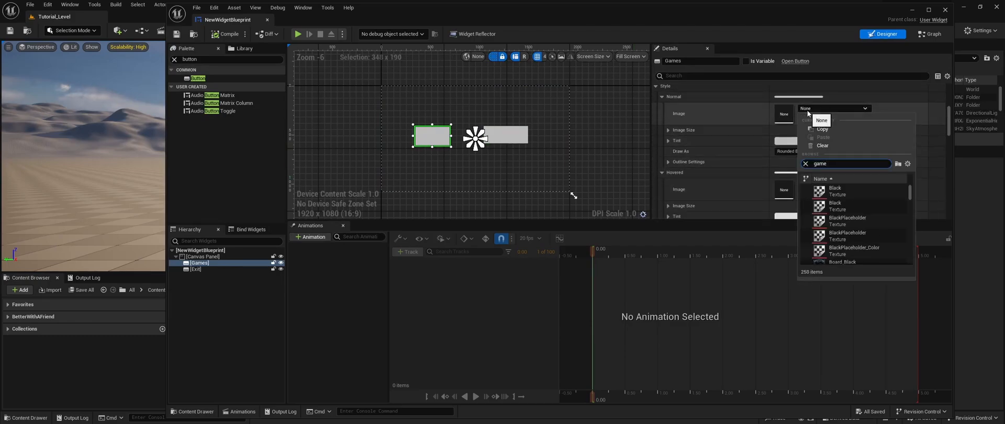
click(843, 241)
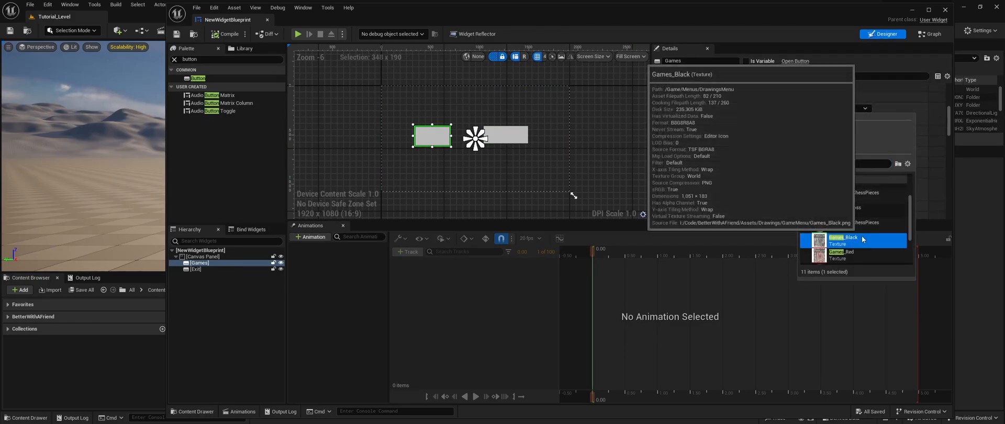
click(843, 238)
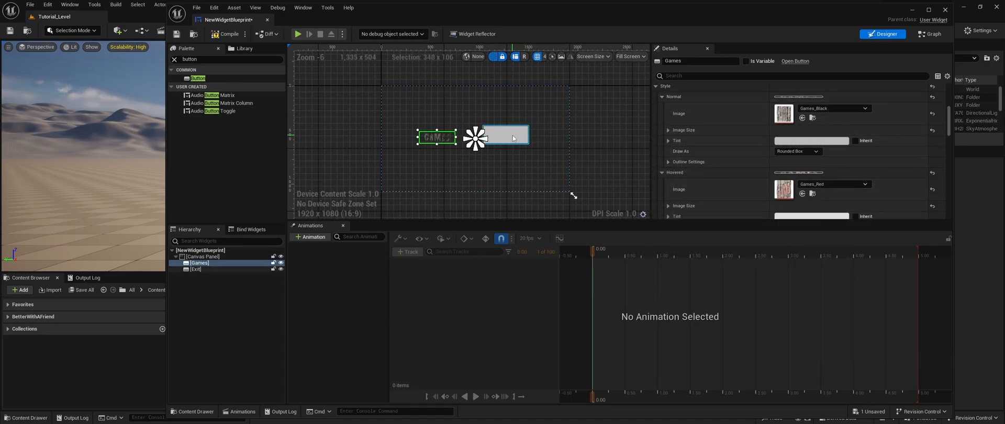
Step: Style the Exit button with Exit_Black normal and Exit_Red hovered textures
click(865, 108)
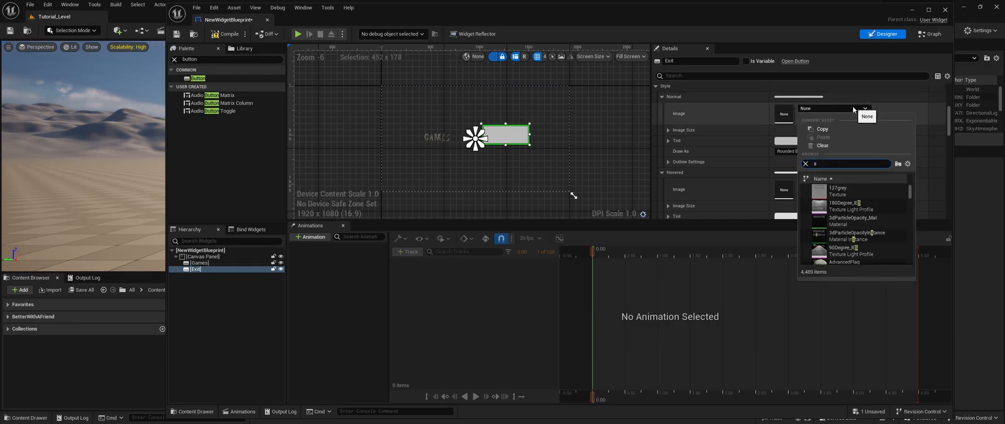
text(exit_bl)
text(exit_red)
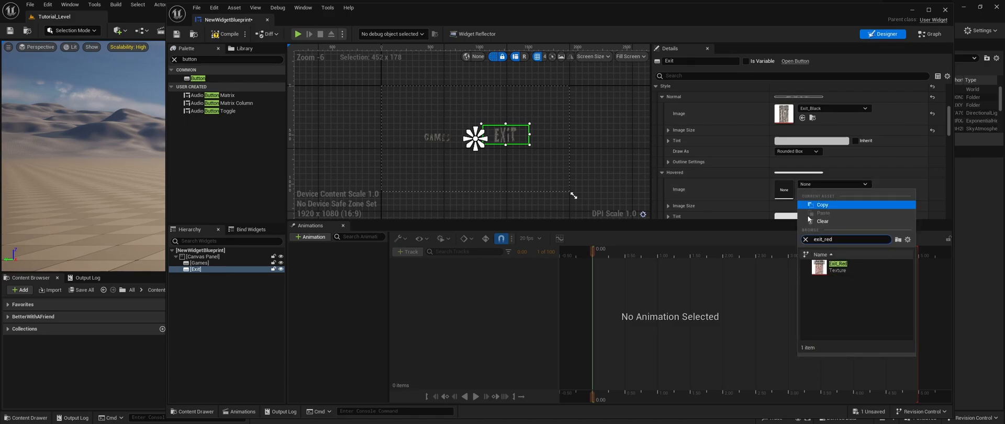
click(838, 266)
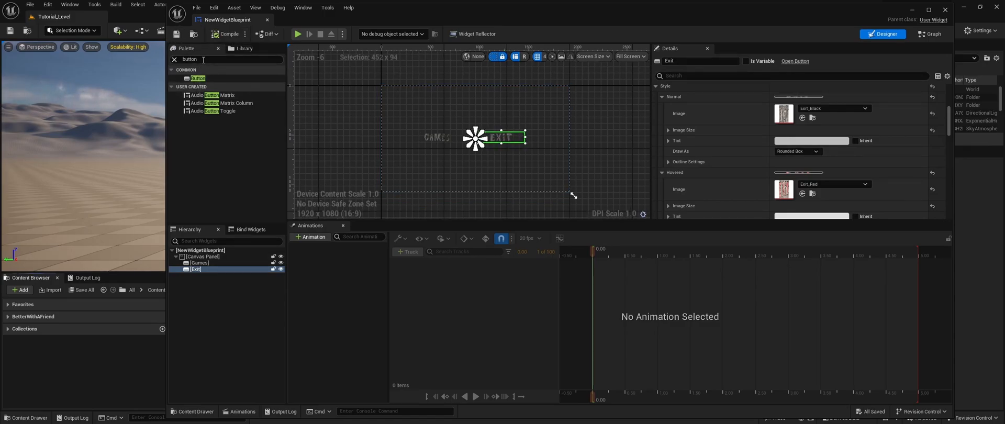
Step: Place a full-screen Image on the canvas, ordered beneath the Games and Exit buttons
text(image)
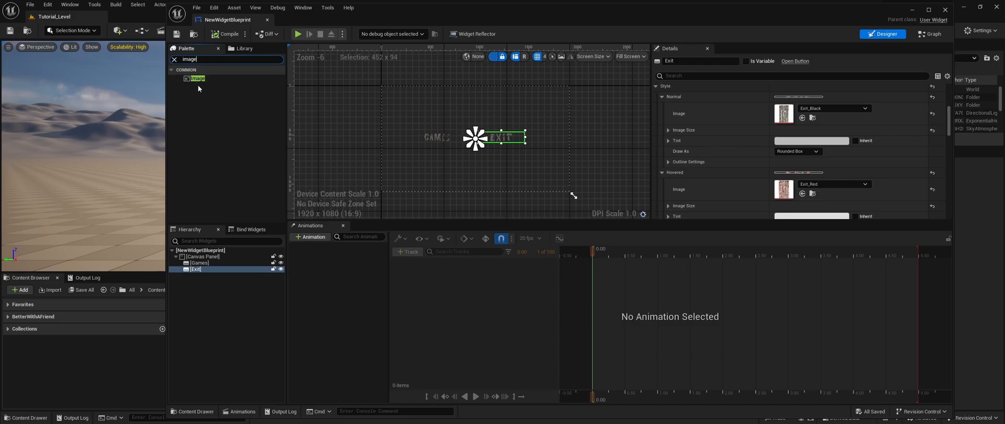
drag(198, 78, 386, 86)
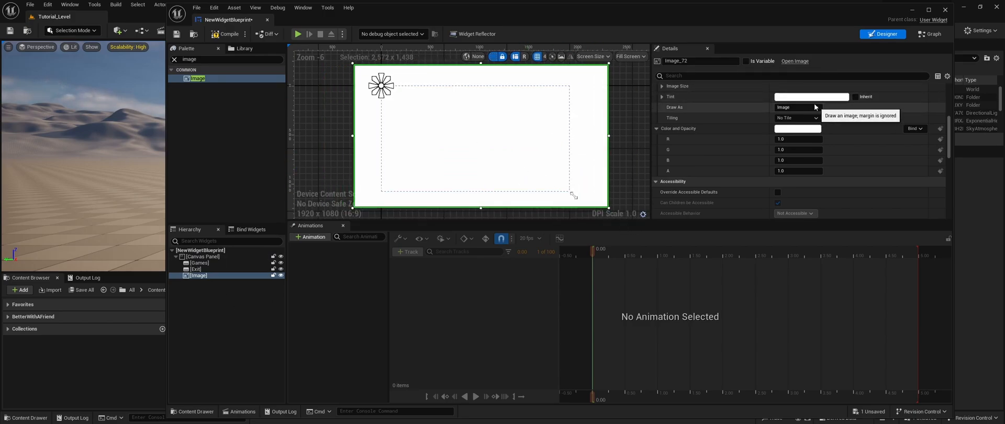
click(797, 99)
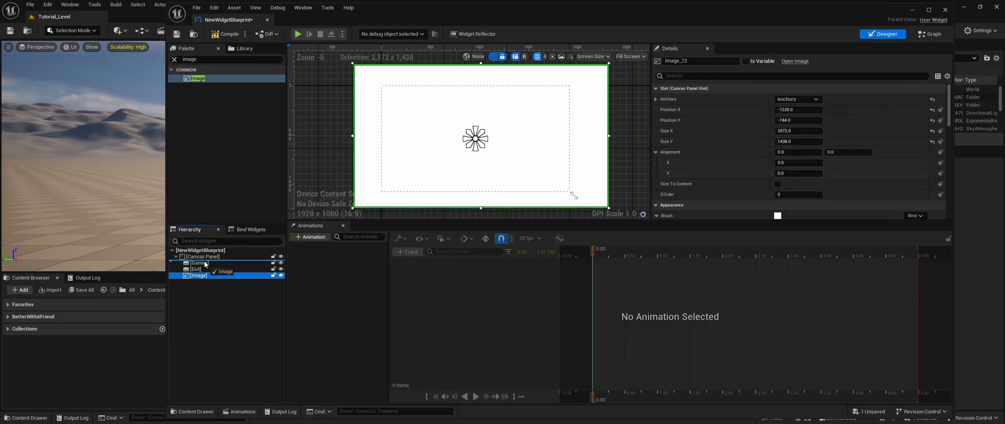
click(228, 34)
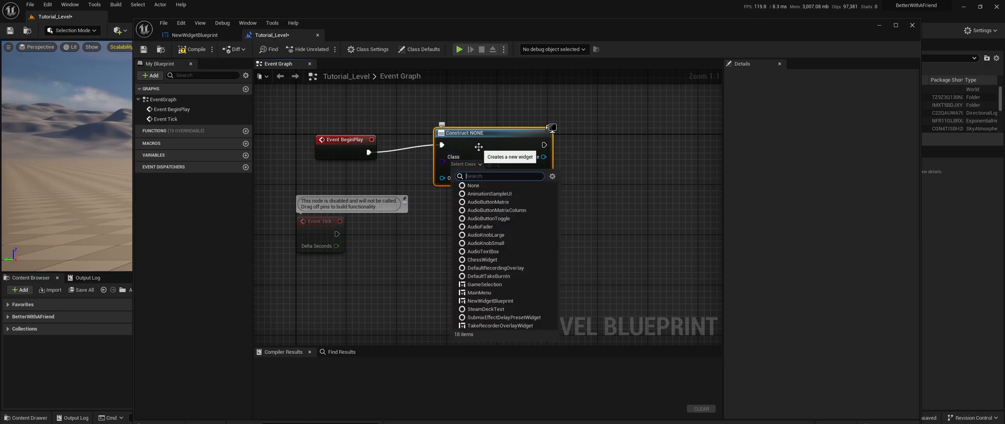
Step: On BeginPlay, create NewWidgetBlueprint, store it in a MENU variable, and add it to the viewport
text(newwid)
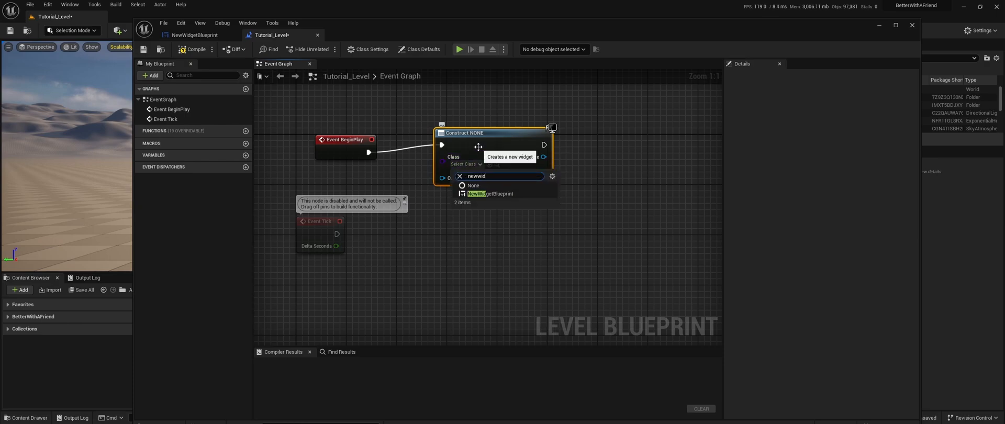
click(491, 194)
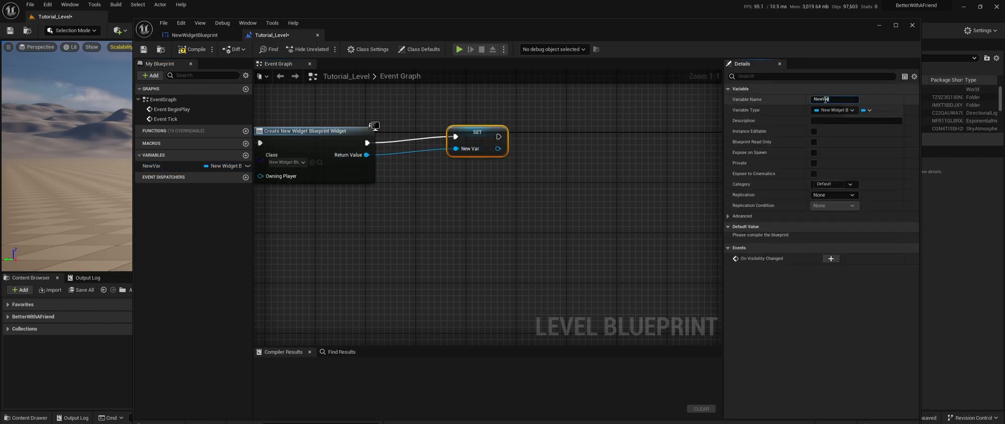
text(MENU)
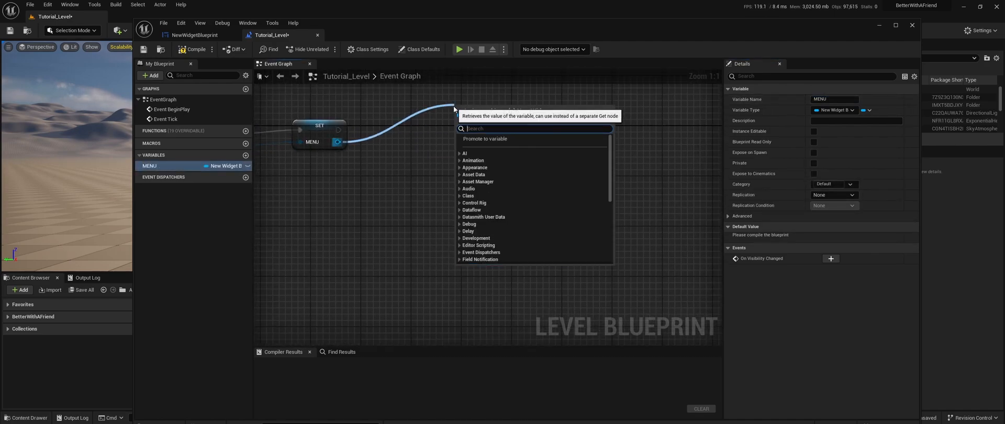
text(viewp)
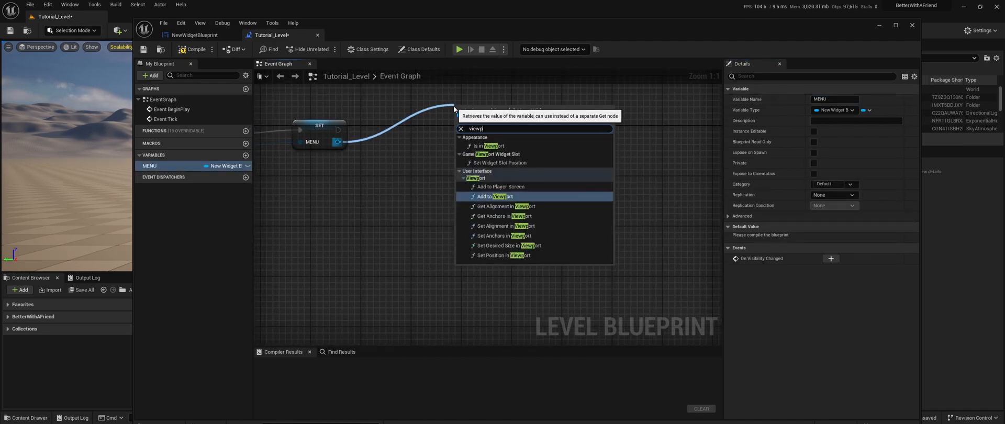
click(496, 197)
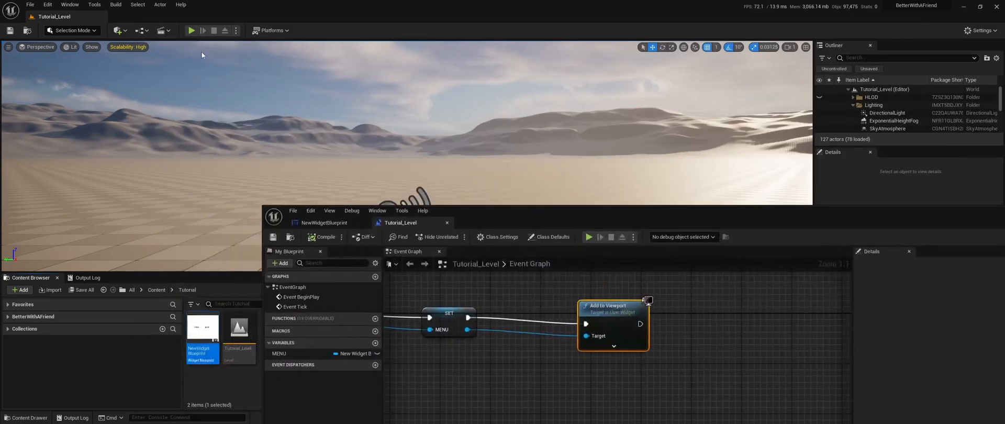
Step: Play the level to see the white menu with Games and Exit
click(191, 30)
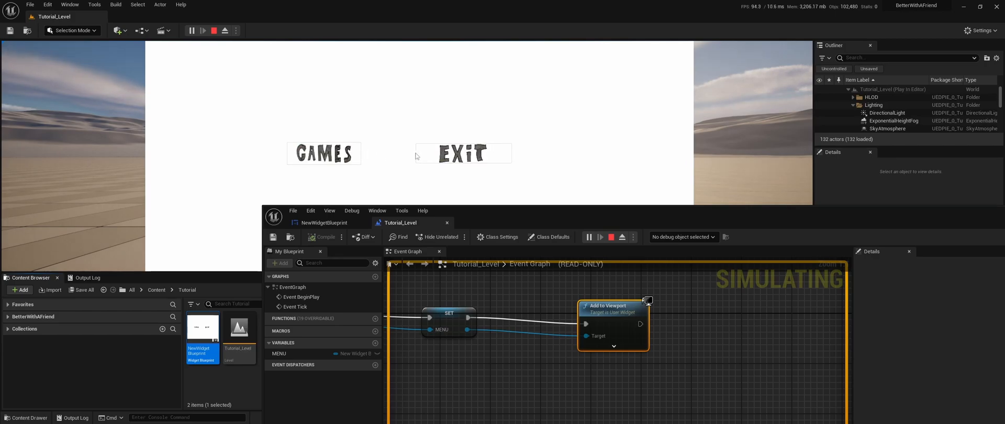
mouse_move(429, 137)
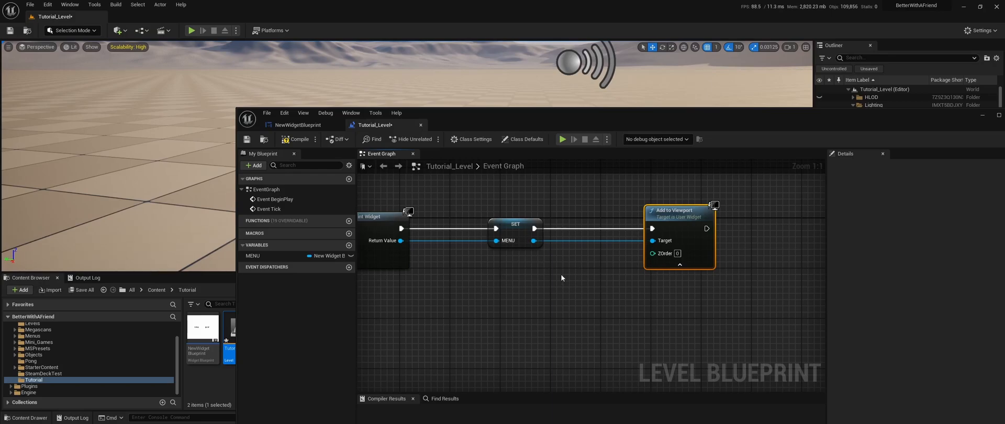
mouse_move(548, 267)
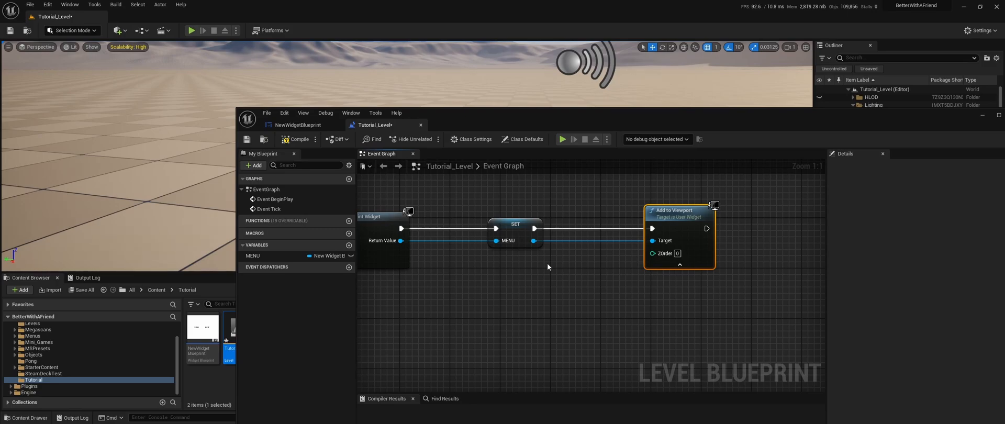
mouse_move(557, 267)
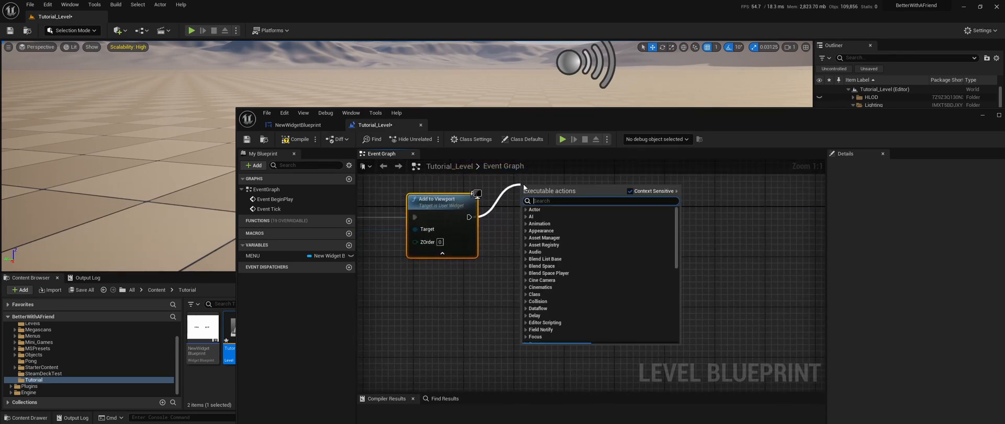
Step: Chain Set Input Mode Game And UI after Add to Viewport, fed by Get Player Controller
text(SET INPUT)
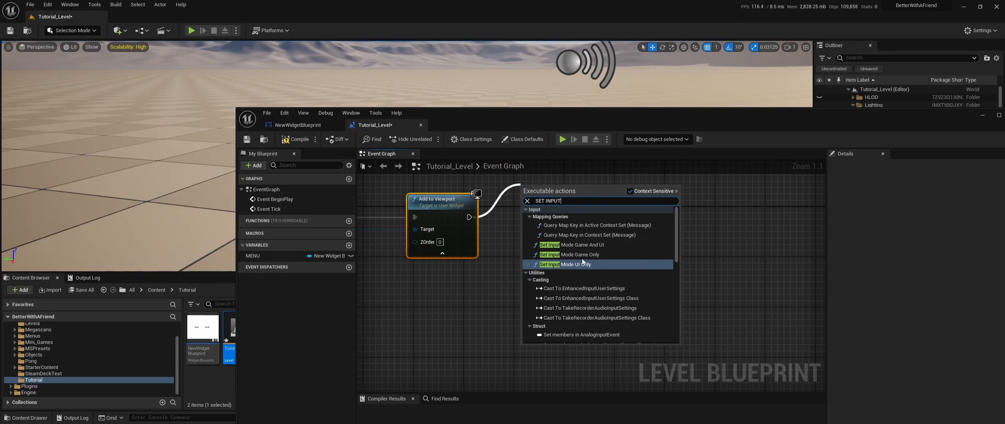
click(581, 244)
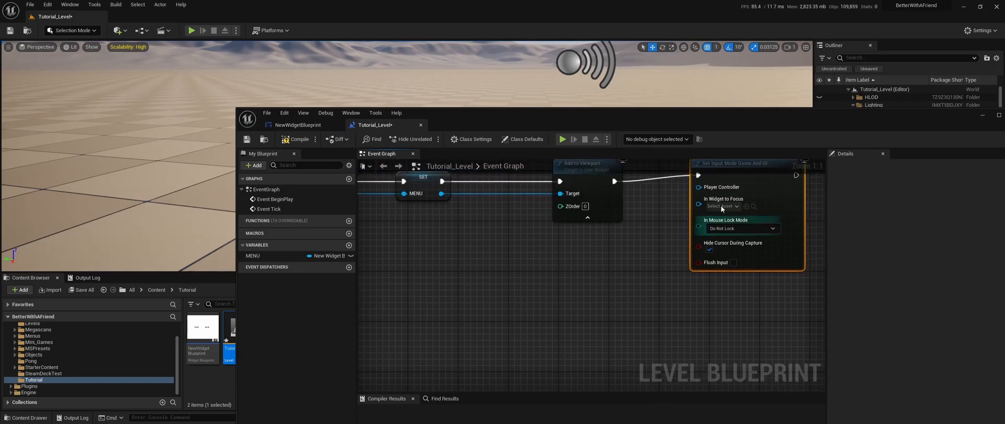
text(player contr)
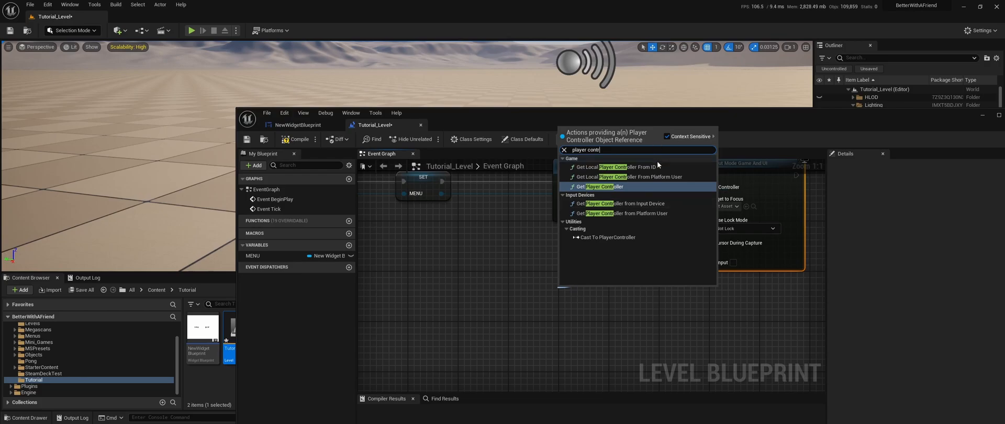
click(614, 167)
text(game)
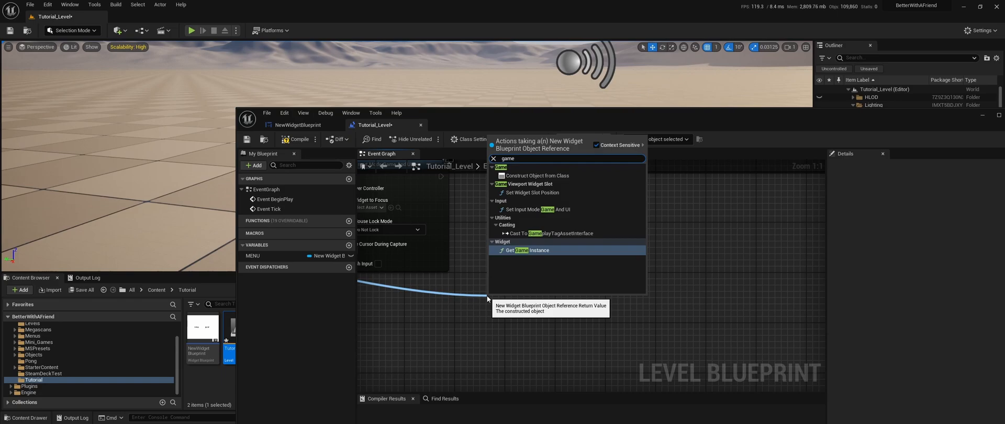
Step: Tick Is Variable on the Games and Exit buttons in the widget Designer
click(297, 124)
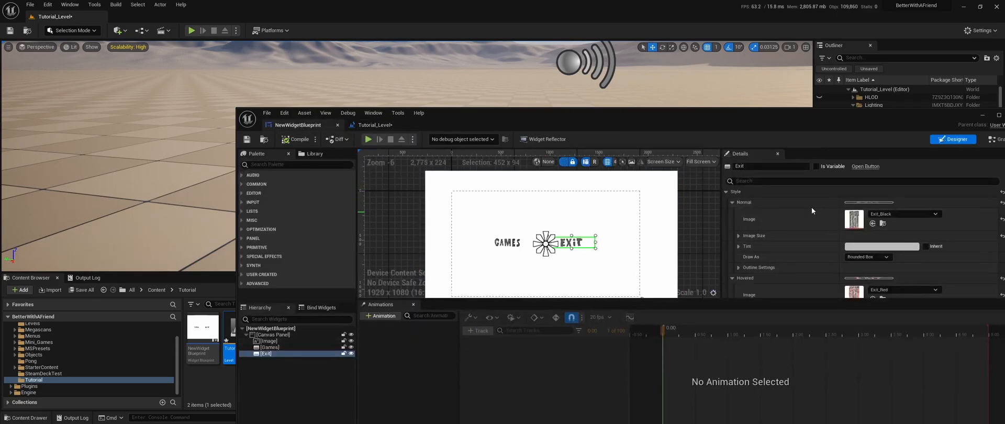
click(270, 347)
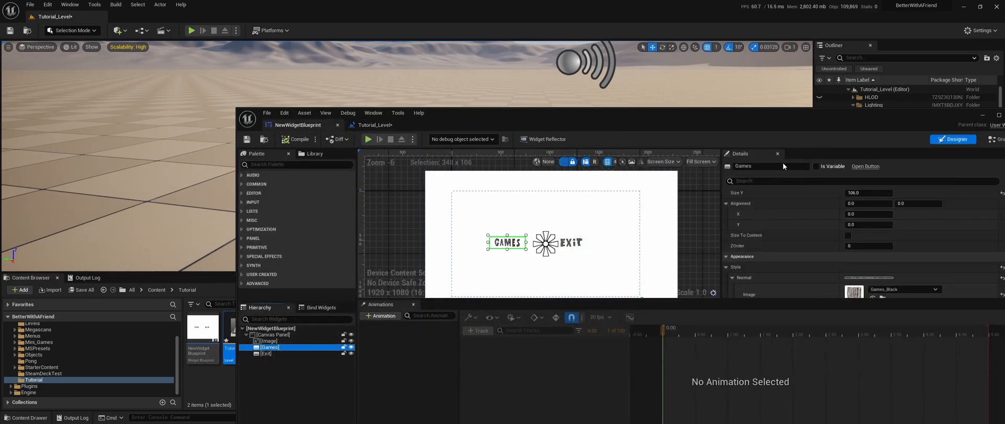
click(818, 166)
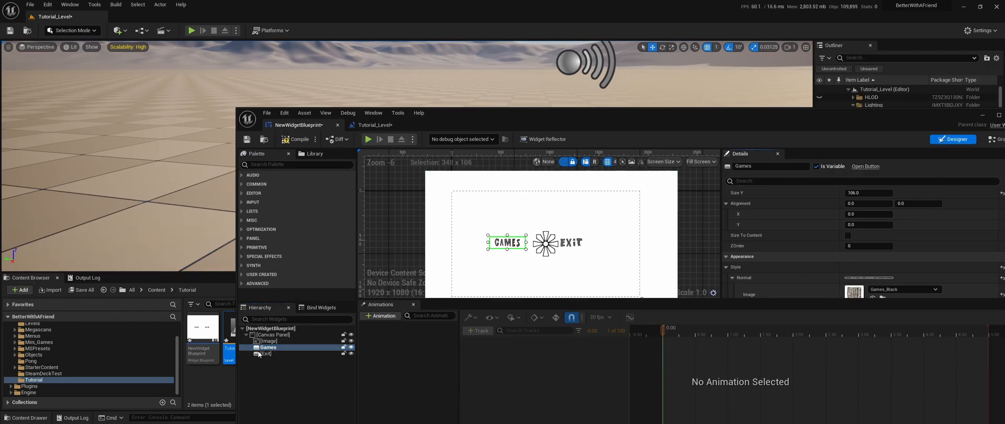
click(264, 353)
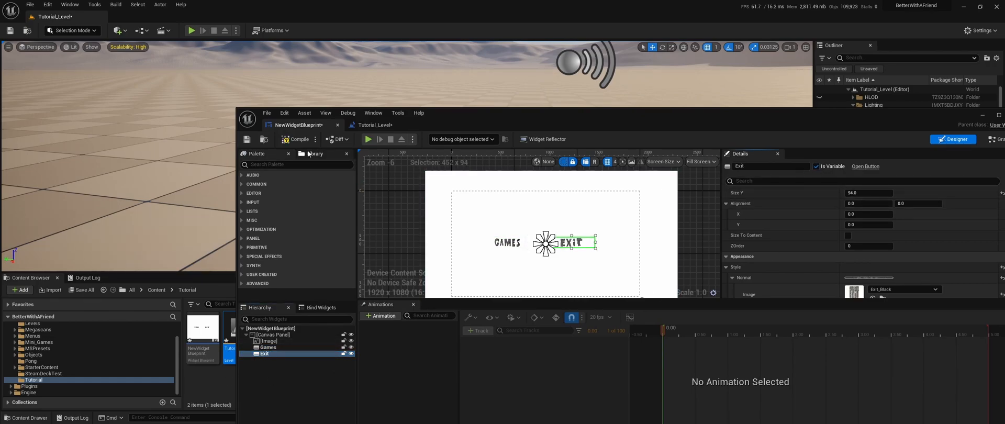
click(374, 125)
text(game)
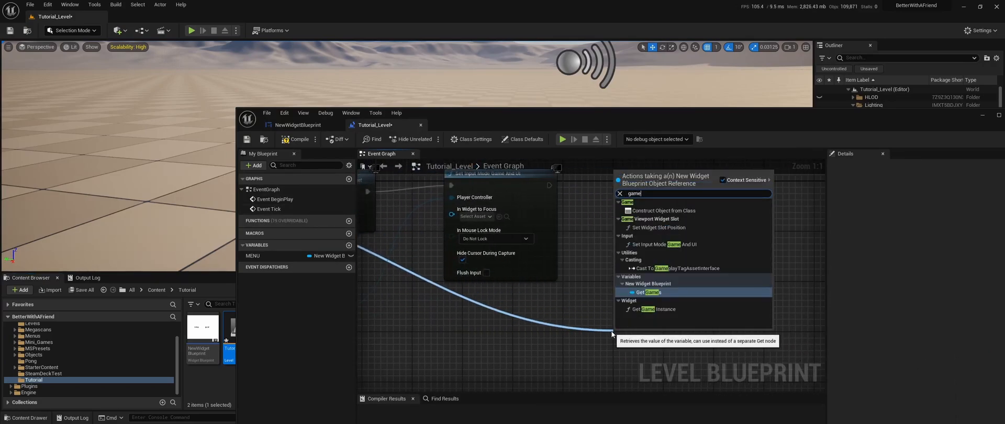
Step: Set keyboard focus on the Games button after a 0.1-second Delay following Set Input Mode
click(651, 292)
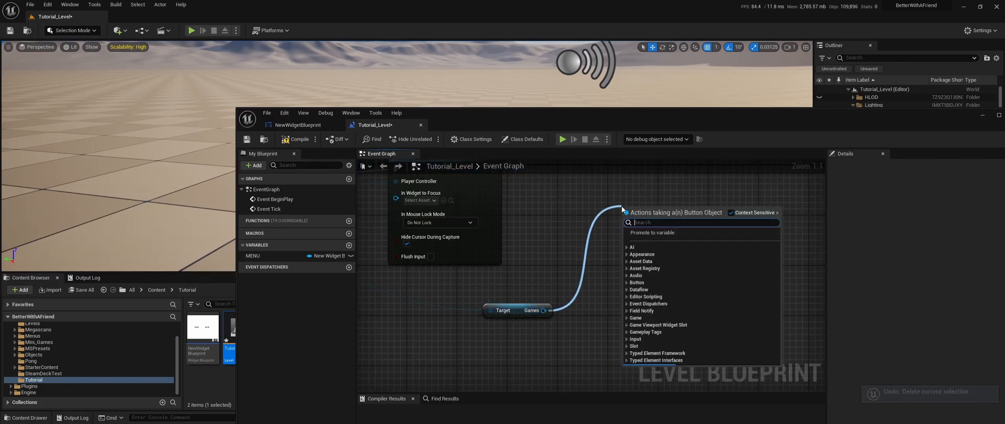
text(set keybo)
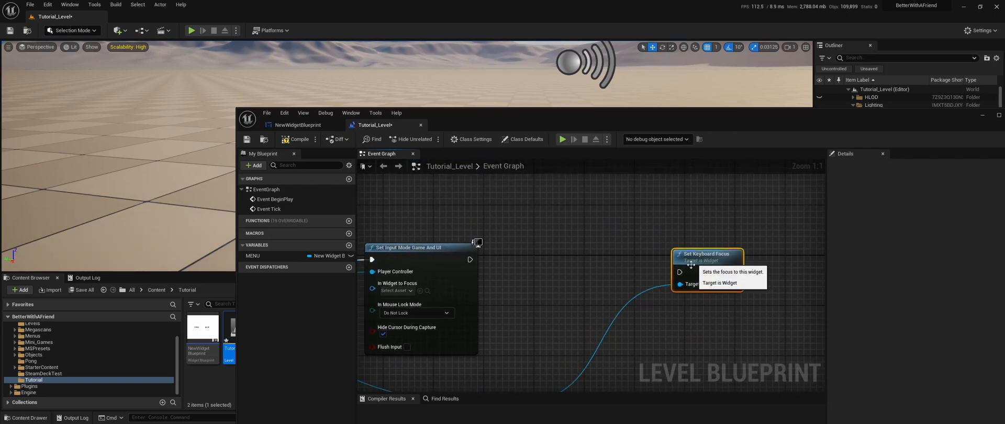
mouse_move(529, 237)
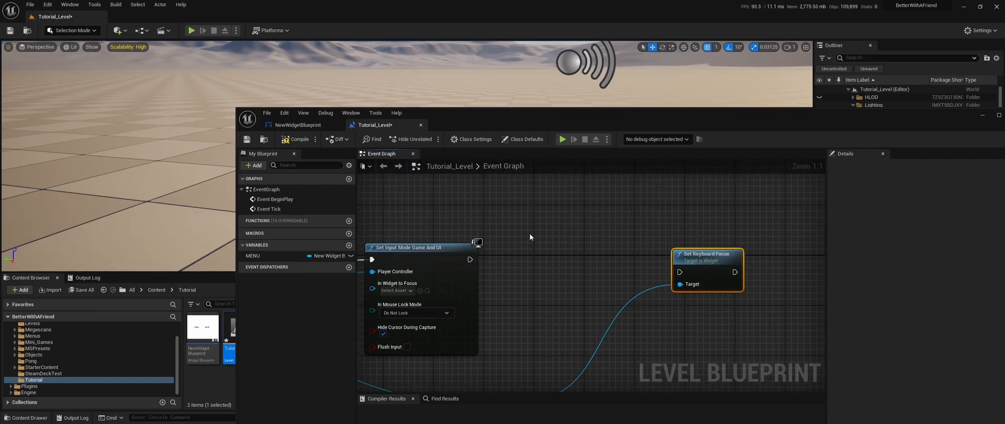
drag(470, 260, 537, 243)
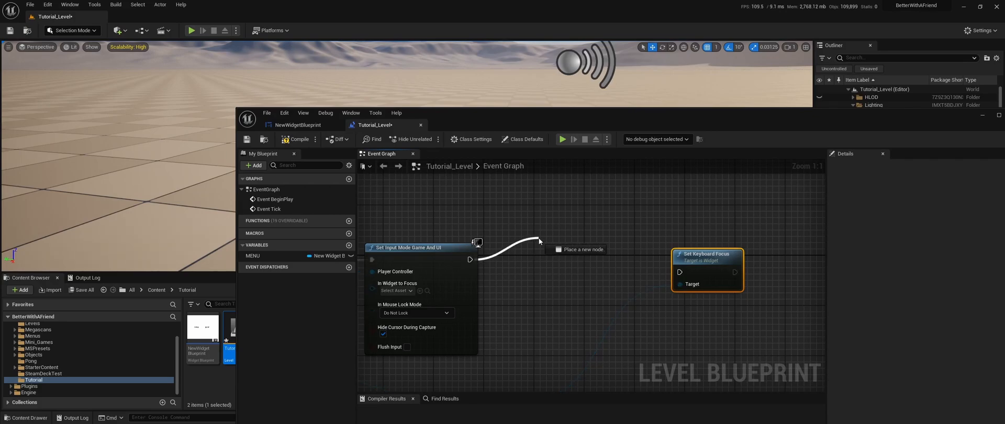
click(577, 250)
text(0.1)
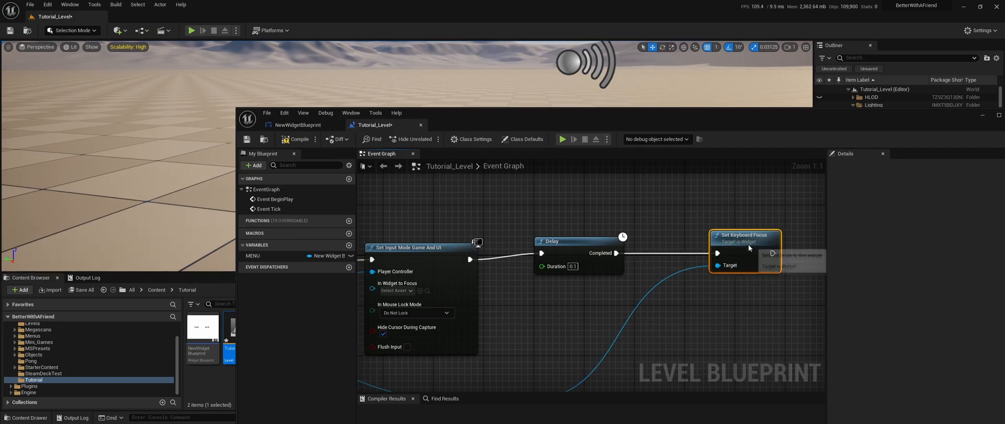
Step: Compile the level blueprint, play the level to test the focus, then stop
click(299, 140)
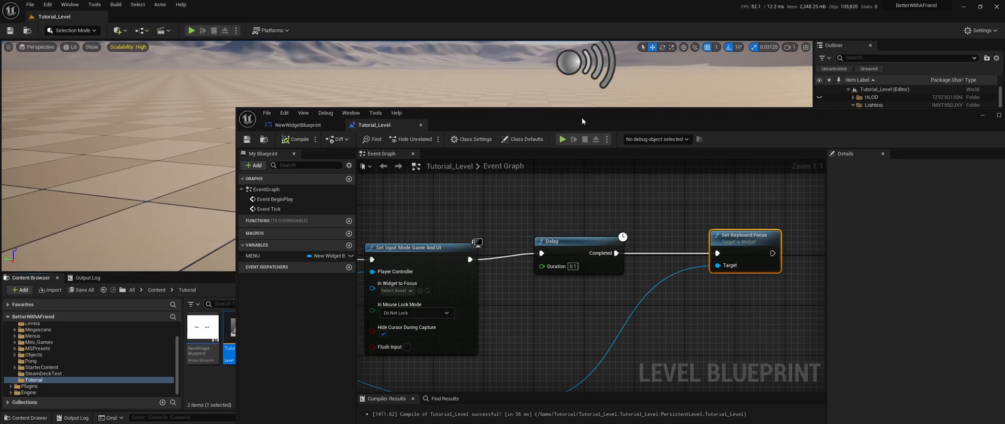
click(191, 30)
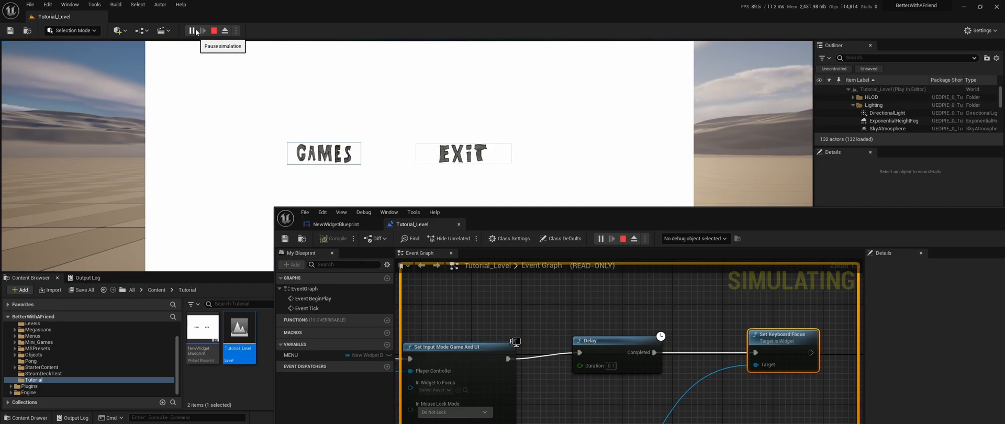
click(213, 30)
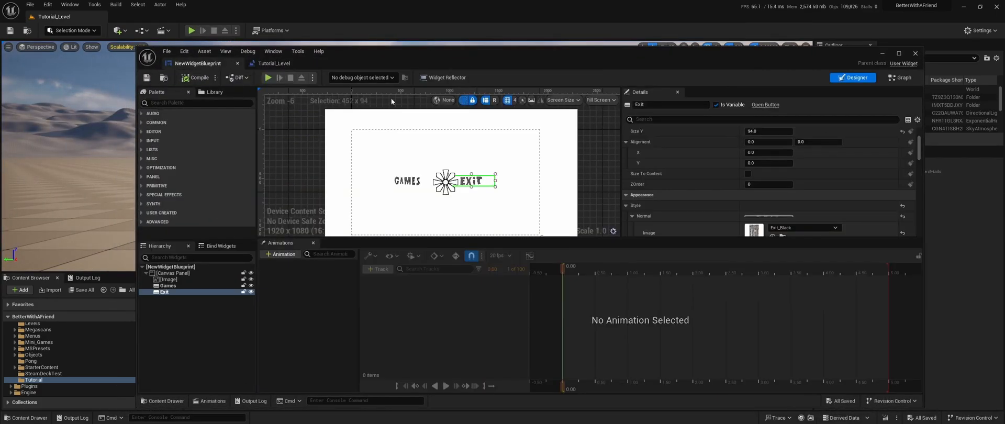
Step: From Event Construct, add a looping 0.1-second Set Timer by Event calling a Keyboard Focus custom event
click(899, 78)
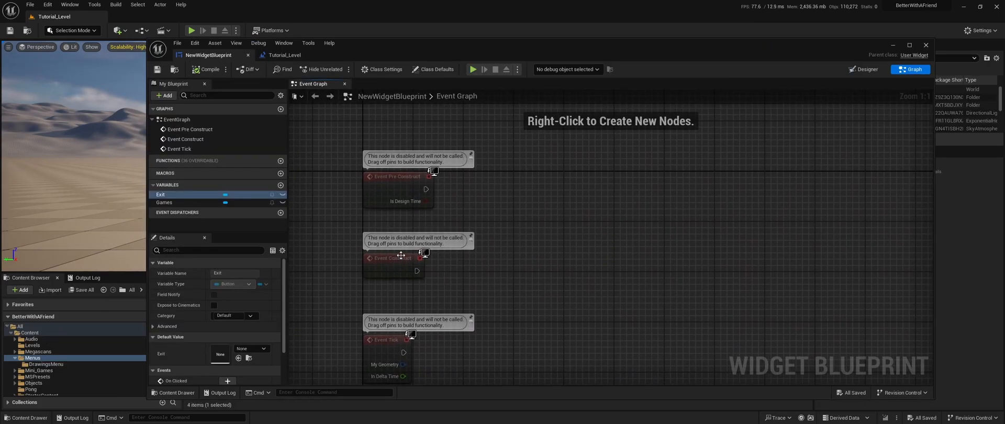
click(385, 246)
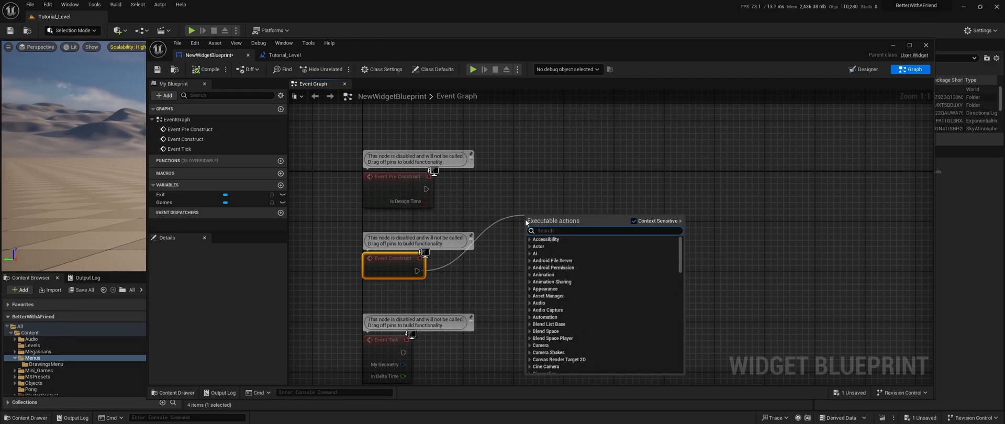
text(set timer by)
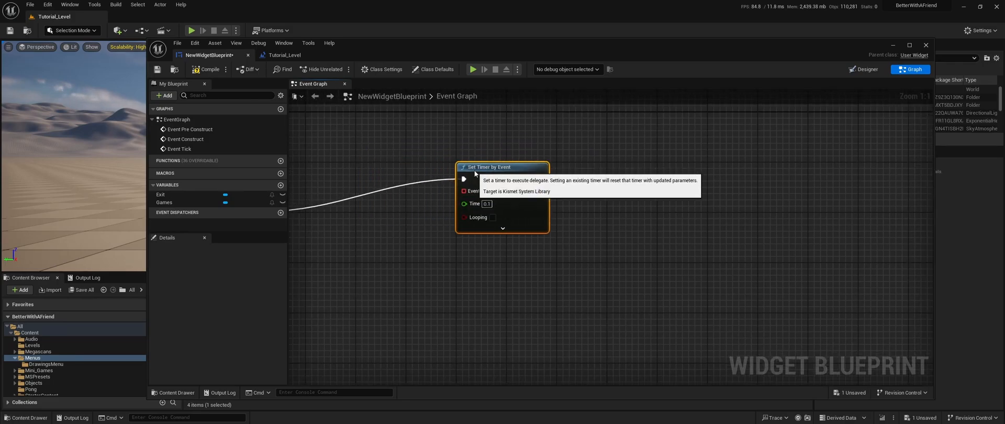
drag(502, 167, 520, 147)
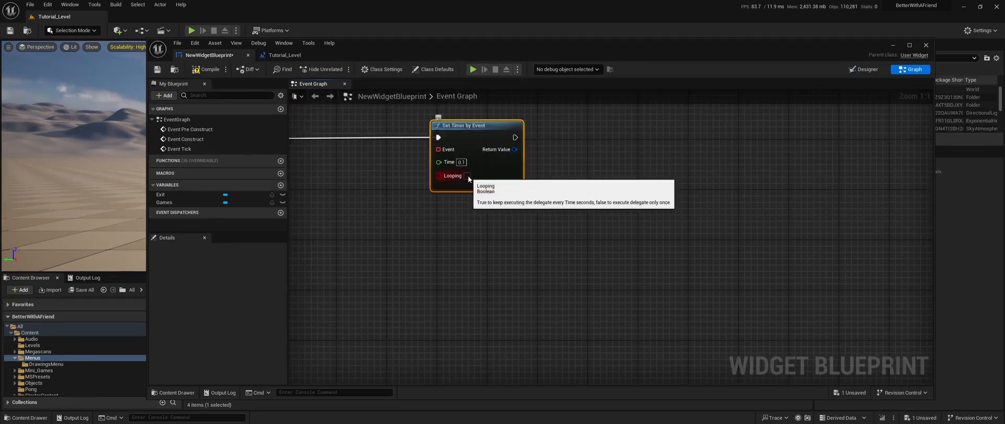
click(468, 176)
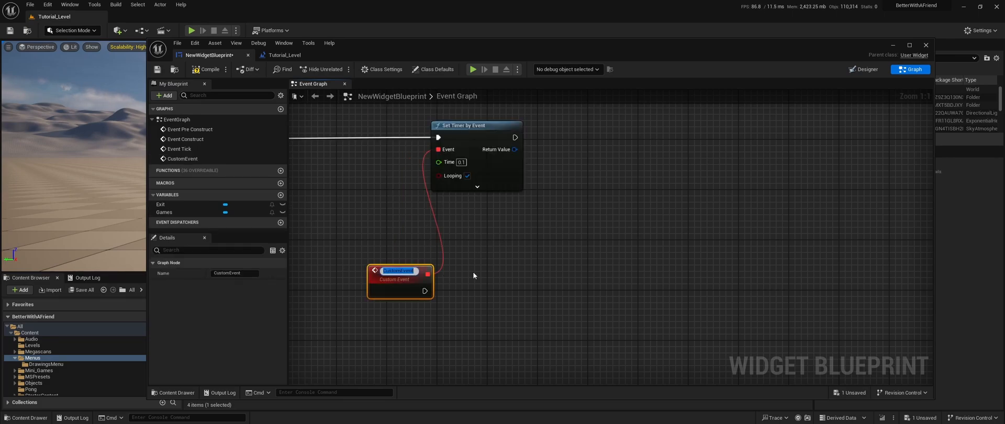
text(Keyboard Focus)
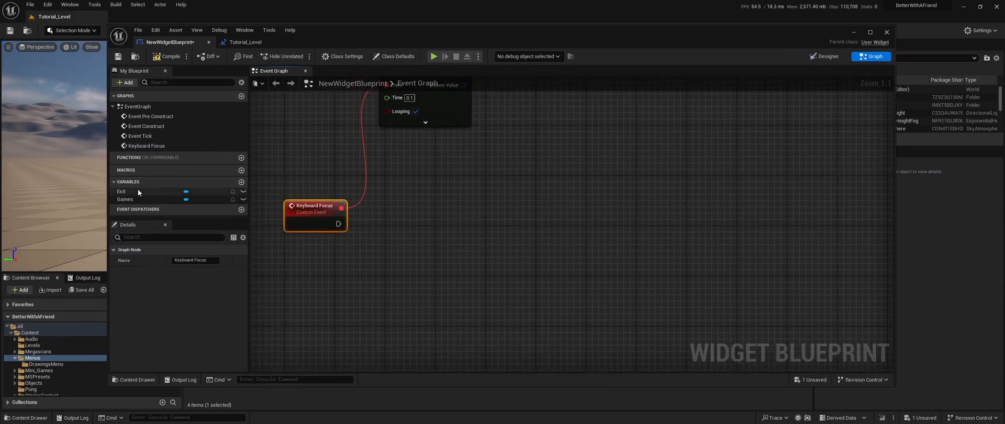
Step: Feed Exit and Games references into a Make Array driving a For Each Loop from Keyboard Focus
click(121, 191)
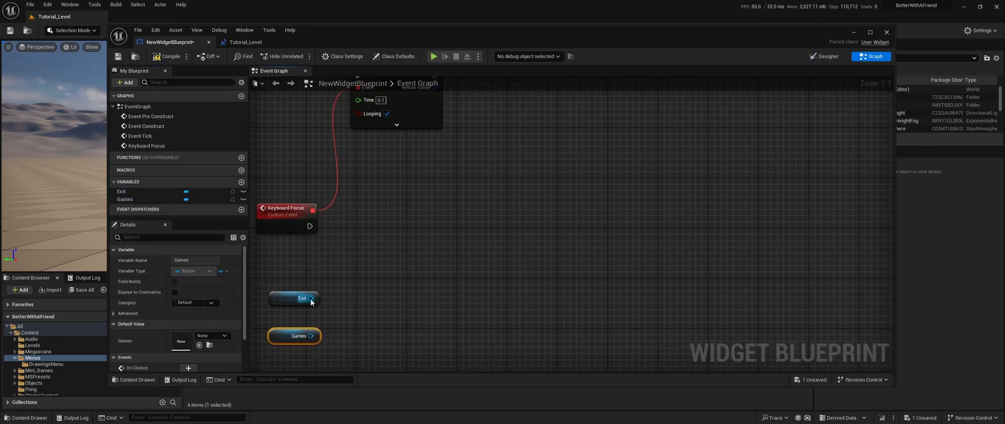
drag(314, 298, 359, 272)
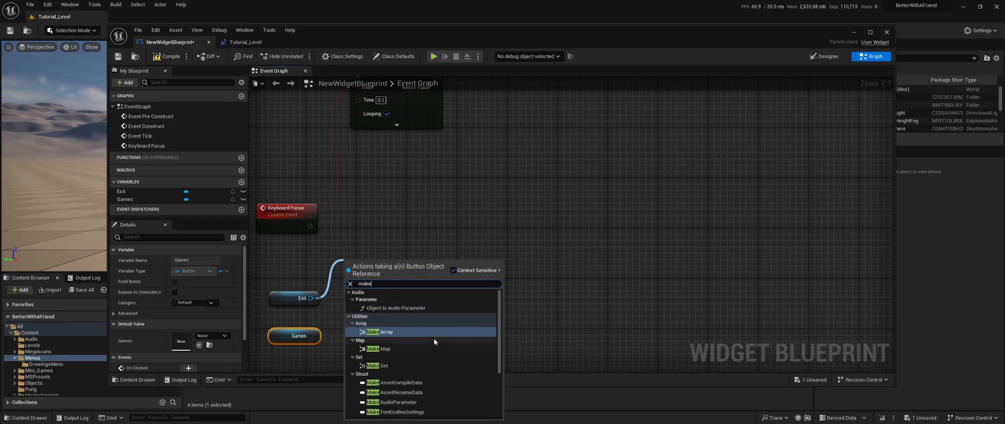
click(383, 332)
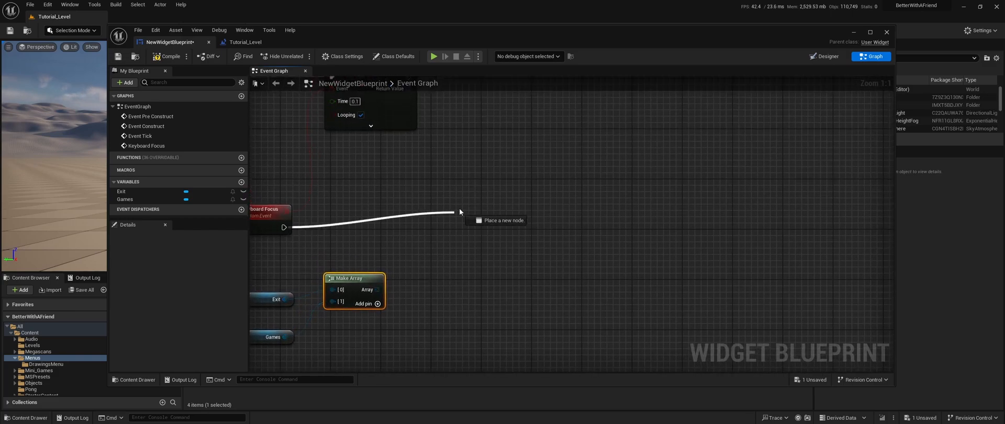
text(each lo)
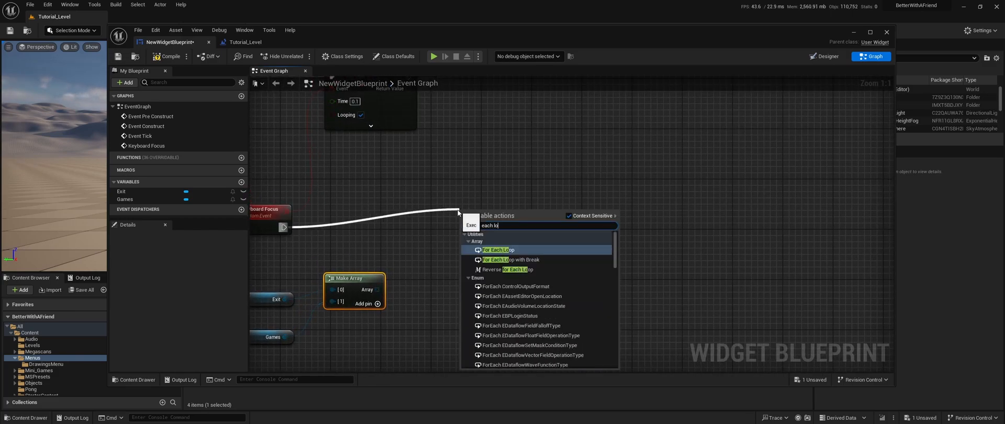
click(498, 250)
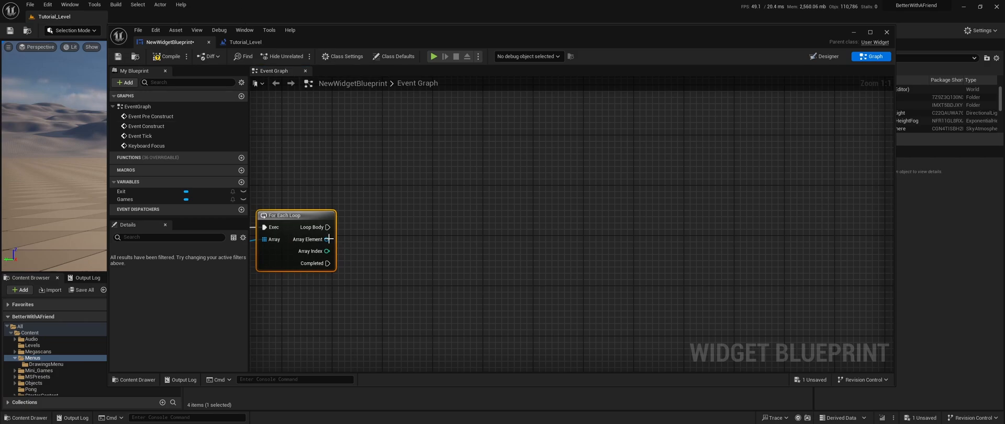
Step: Route each Array Element through Has Keyboard Focus into a Branch, with a Sequence on False
drag(328, 239, 407, 286)
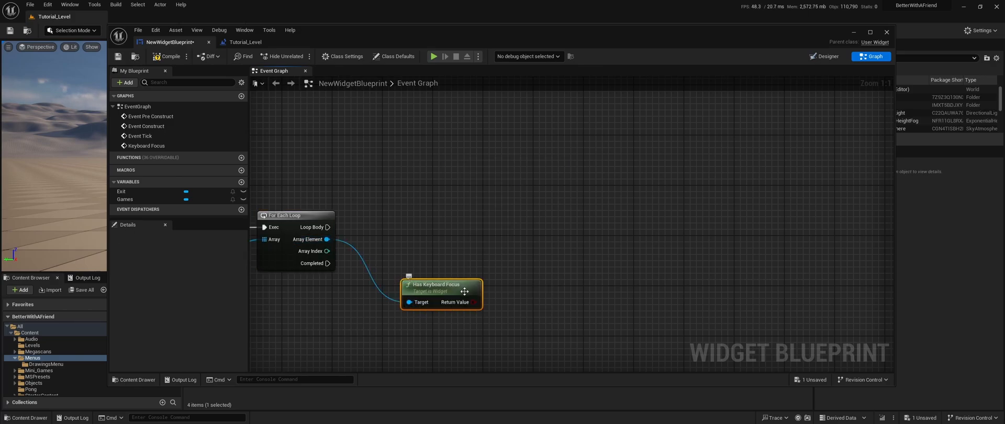
drag(469, 302, 478, 244)
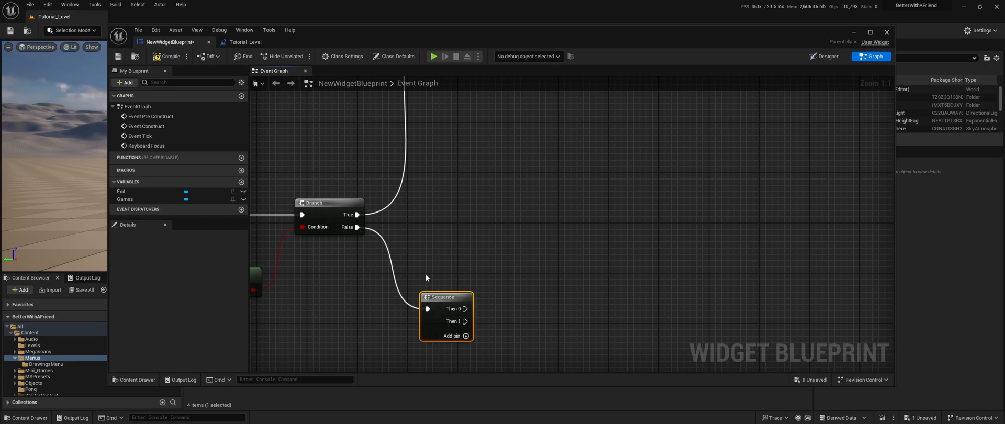
drag(443, 297, 462, 296)
text(equal)
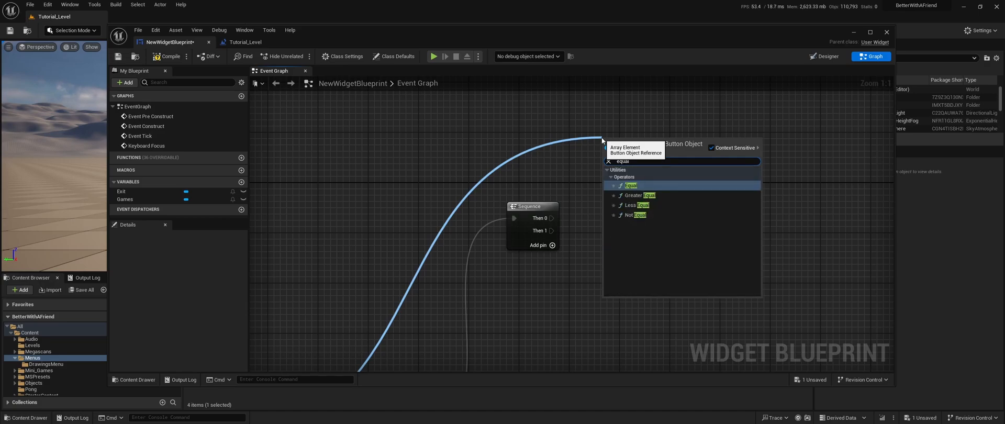
Step: Compare Array Element to the Exit variable and branch on the result from the Sequence
click(629, 186)
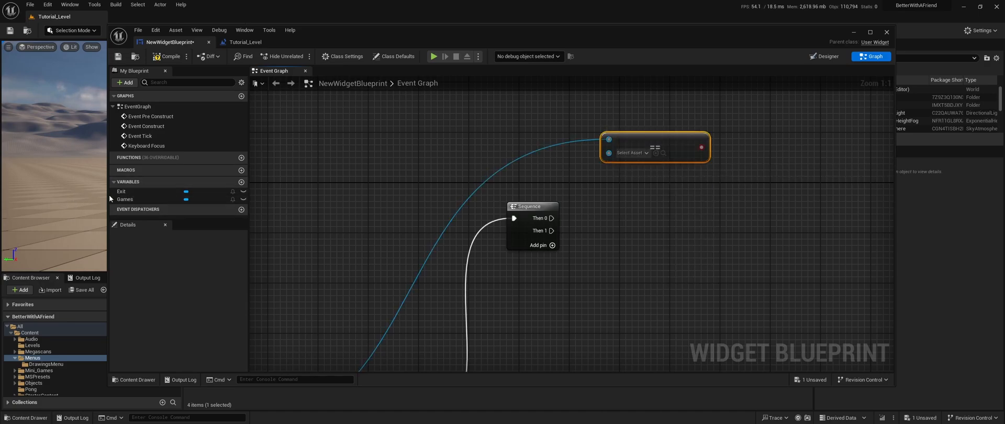
click(121, 191)
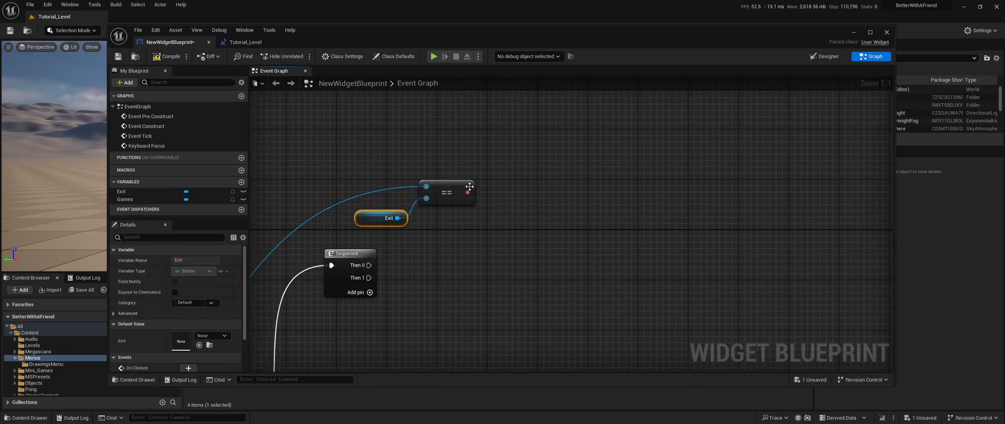
drag(449, 192, 441, 173)
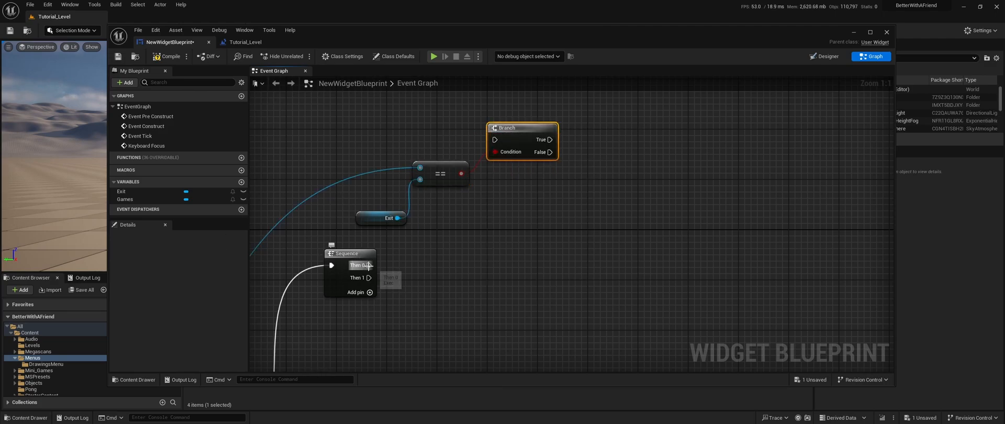
drag(371, 264, 495, 140)
text(set)
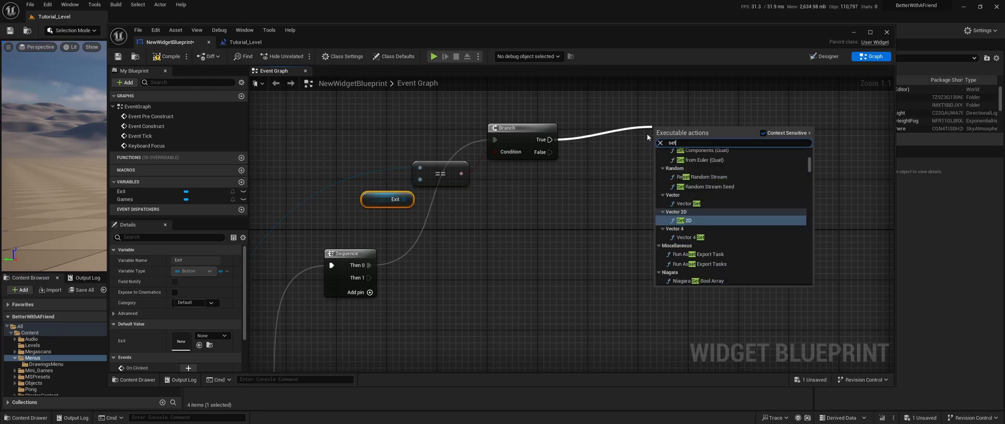
Step: Add Set Brush Resource to Texture using Exit_Red and split Exit's Style pin
text(brush)
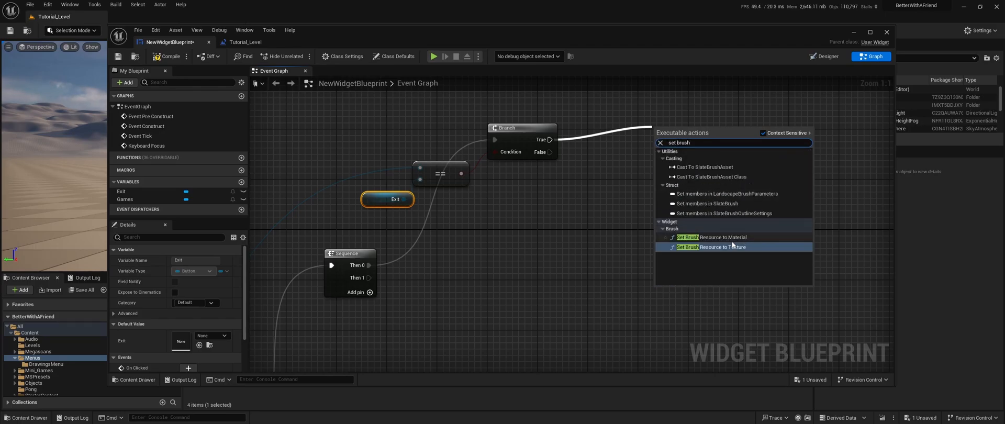
click(710, 246)
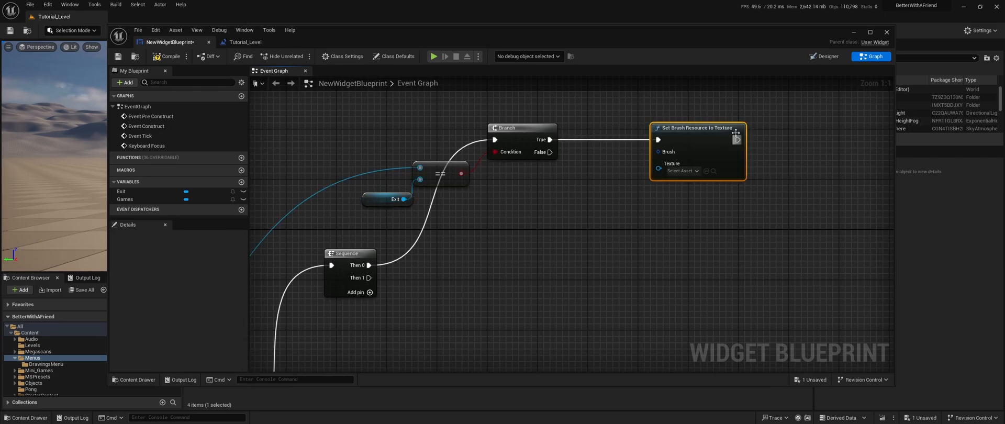
click(679, 171)
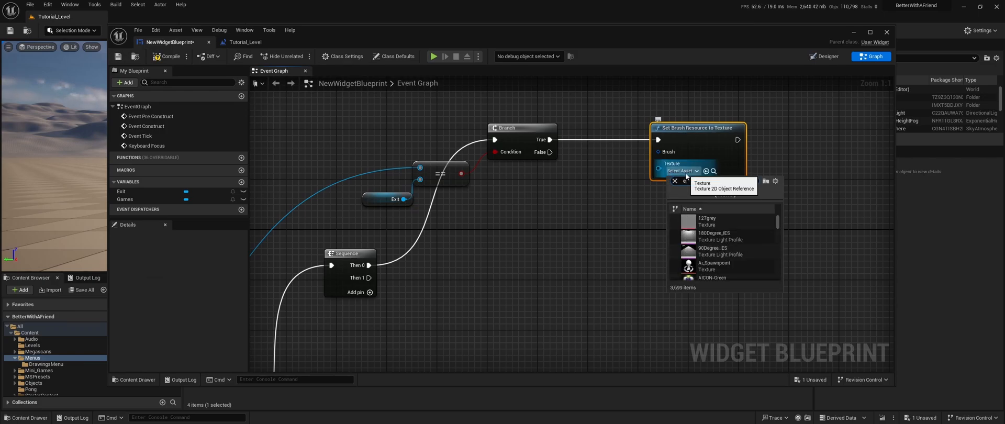
text(exit_red)
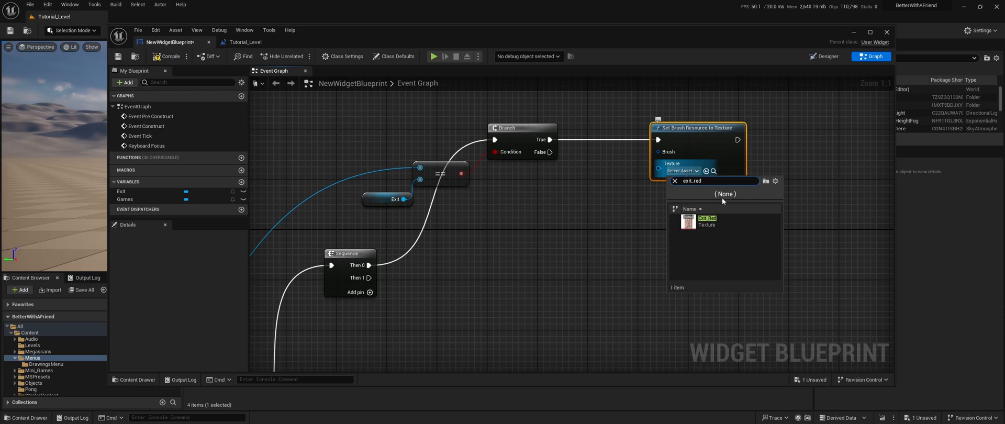
click(707, 221)
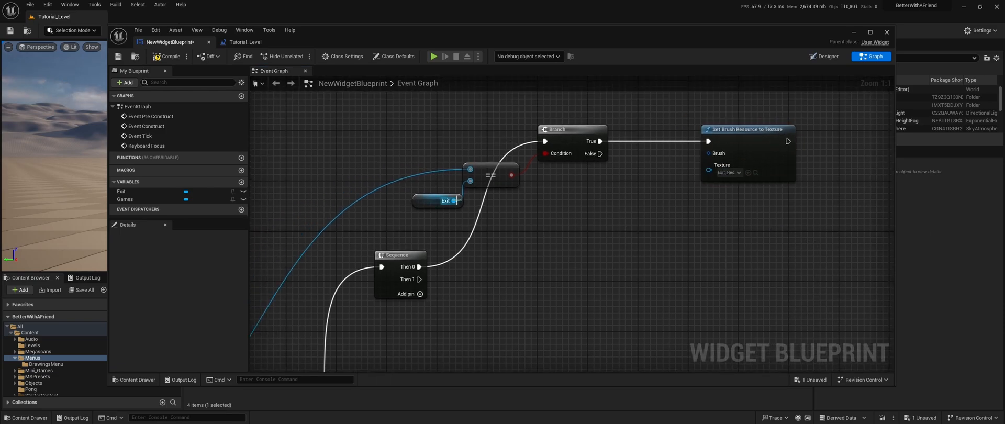
mouse_move(635, 184)
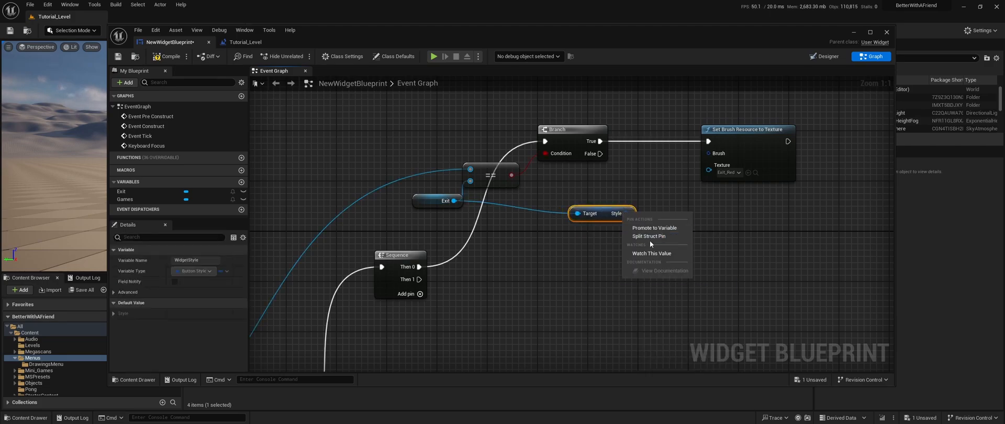
click(649, 235)
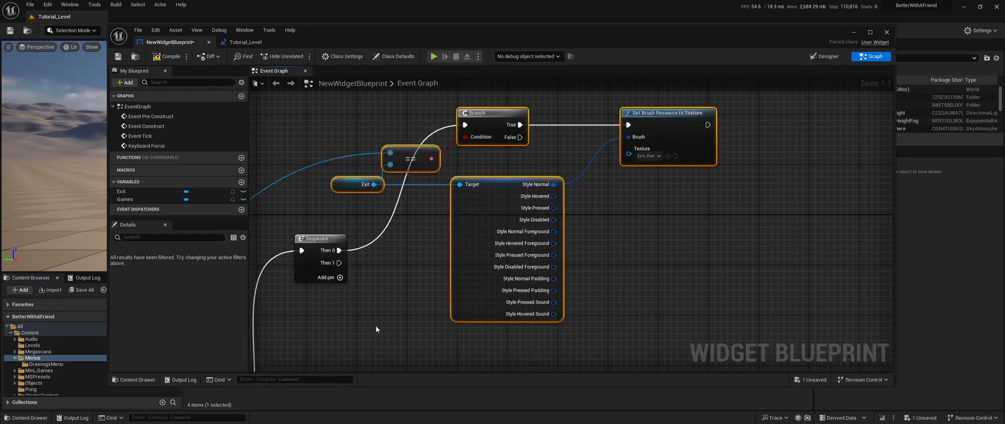
Step: Comment the Exit logic 'Change Exit Button When Focussed' and duplicate it for Games with Games_Red
text(Change Exit Button When Focussed)
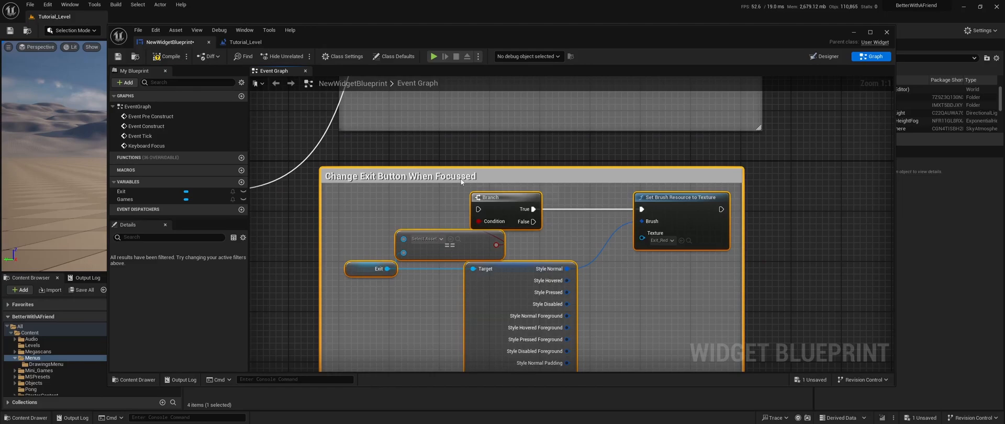
click(399, 176)
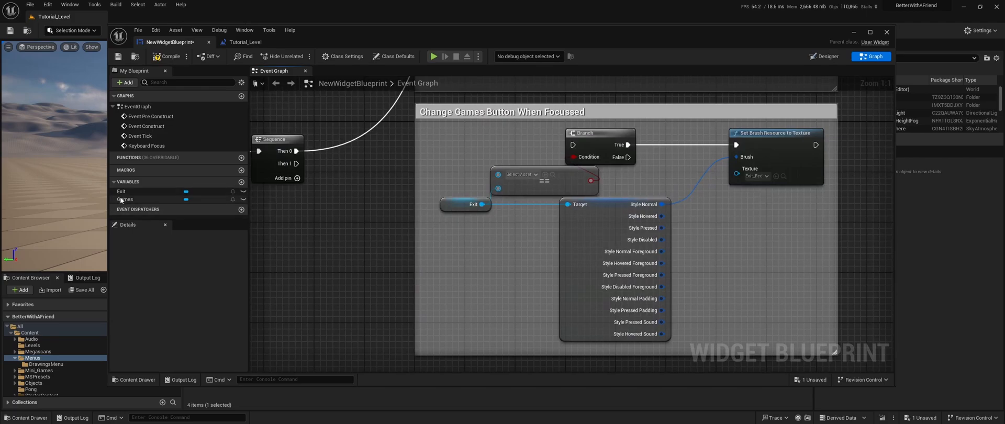
click(125, 199)
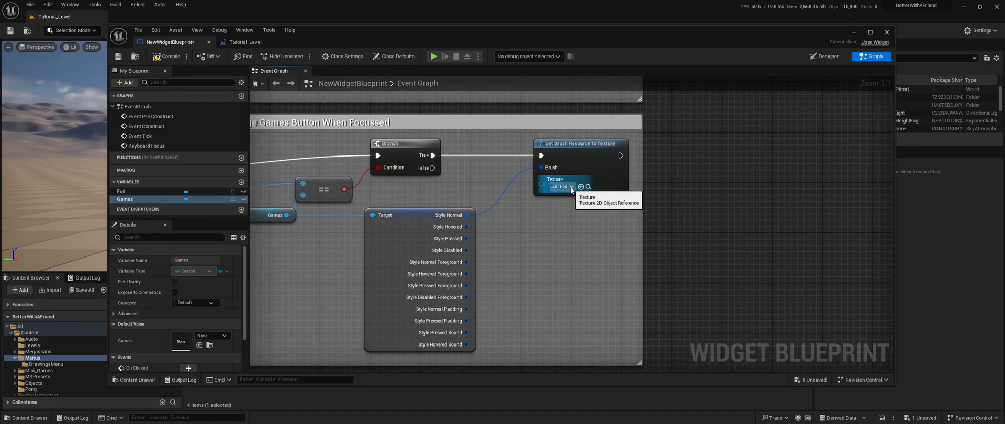
click(570, 186)
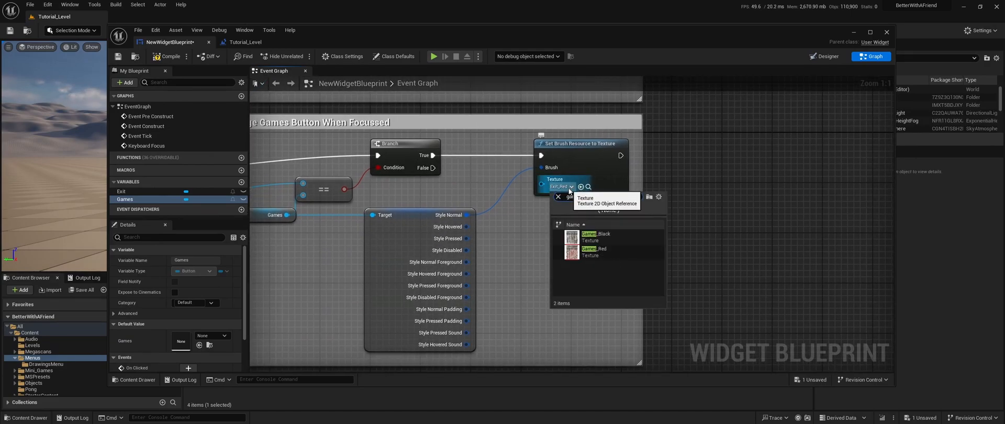
click(592, 248)
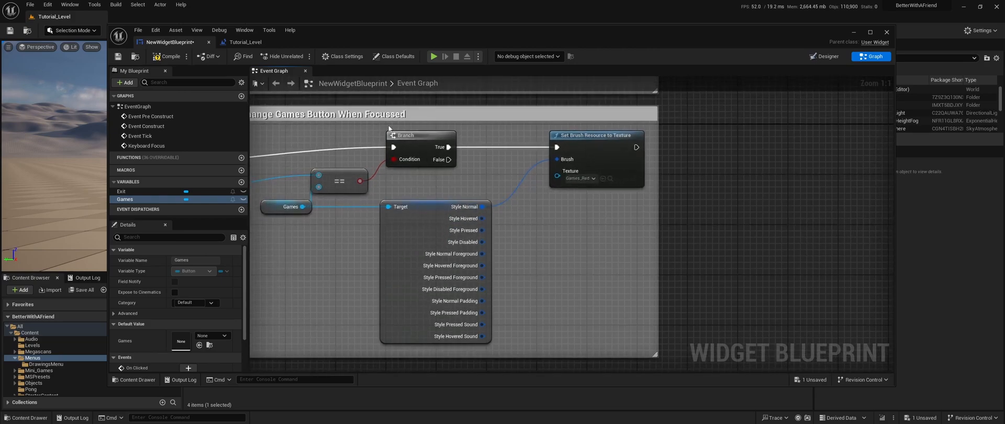
mouse_move(520, 108)
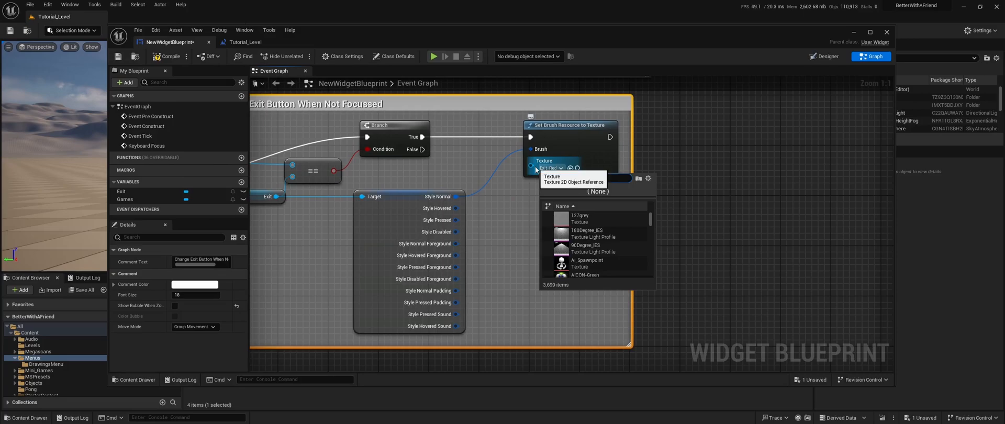
Step: Set the not-focused copies to Exit_Black and Games_Black, then play the level
text(exit_black)
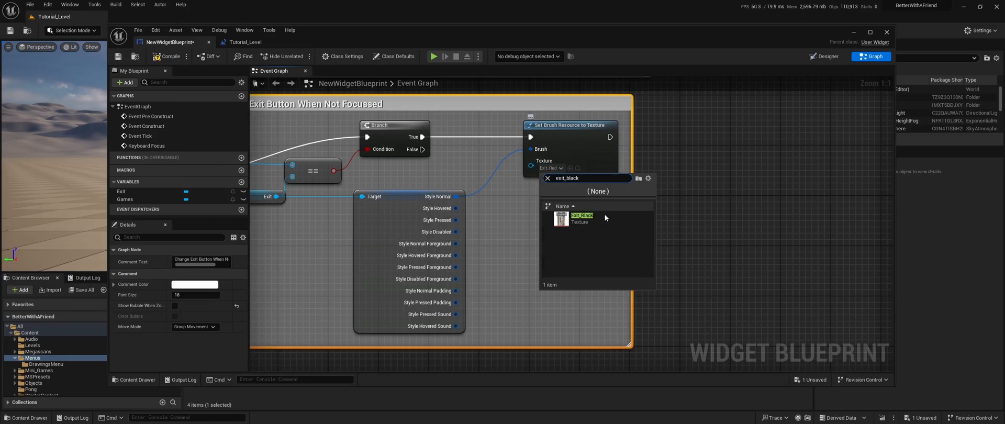
click(582, 218)
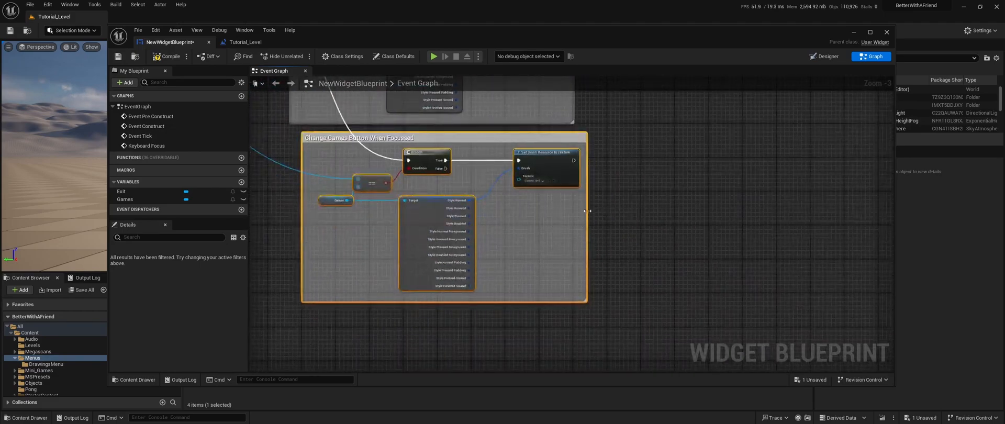
click(544, 183)
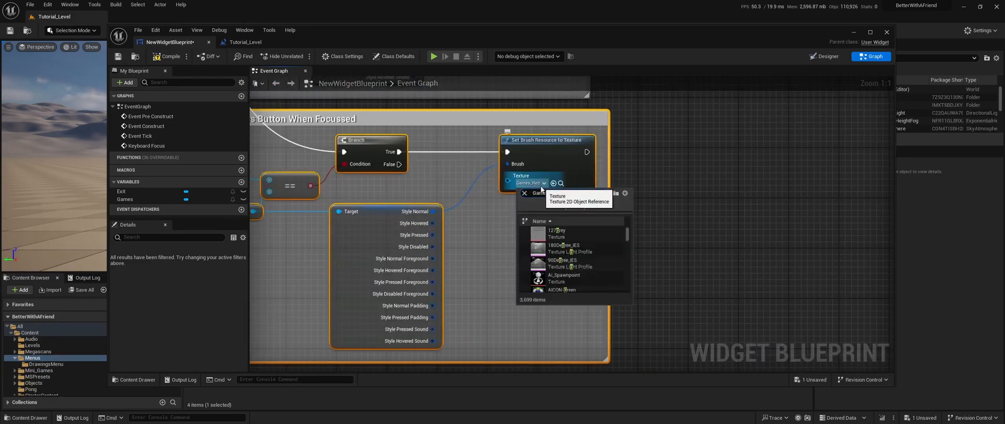
click(587, 238)
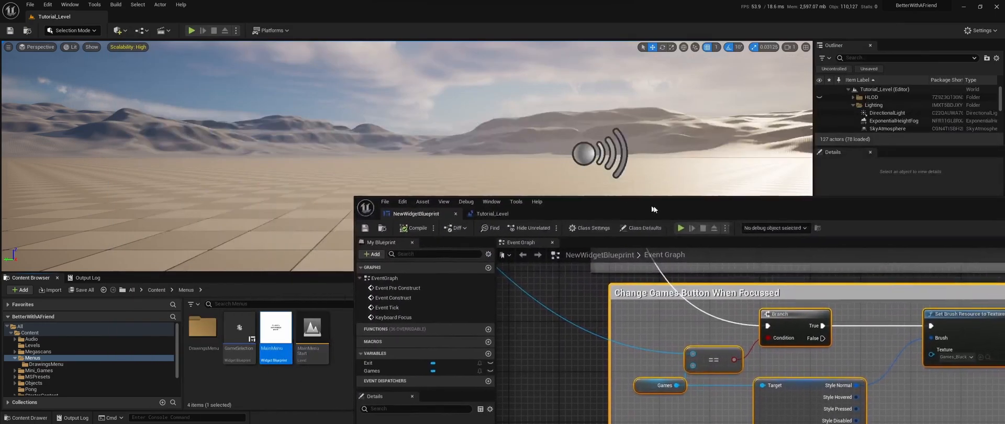
click(191, 30)
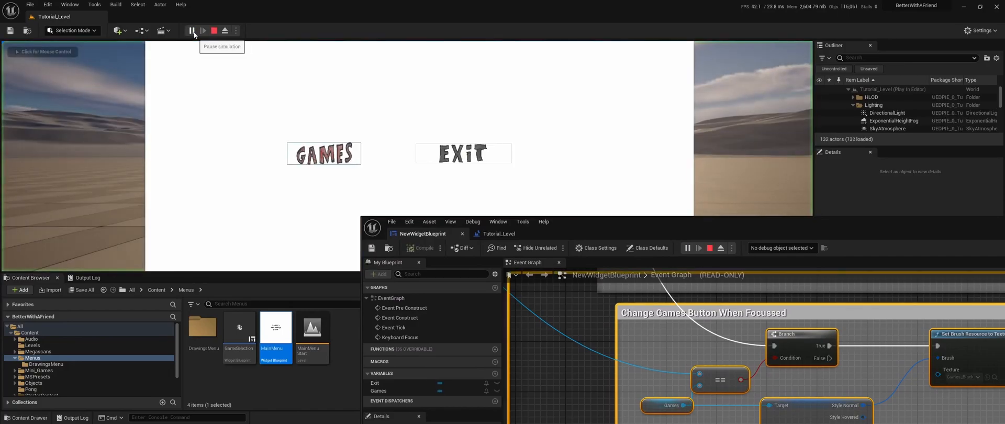